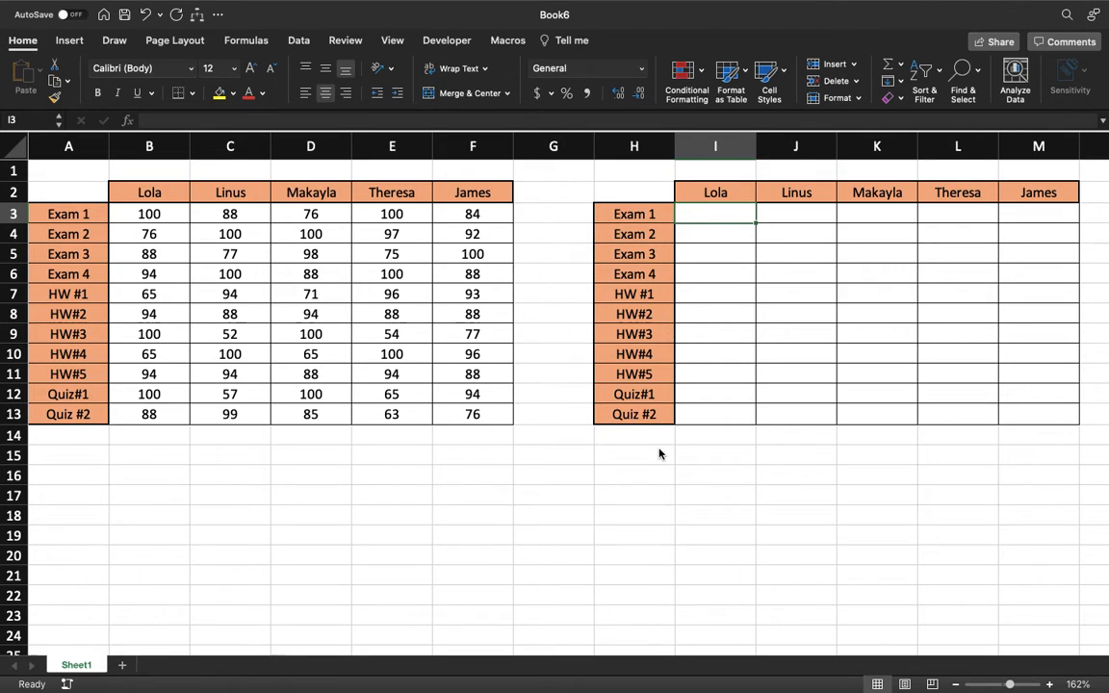
mouse_move(594, 480)
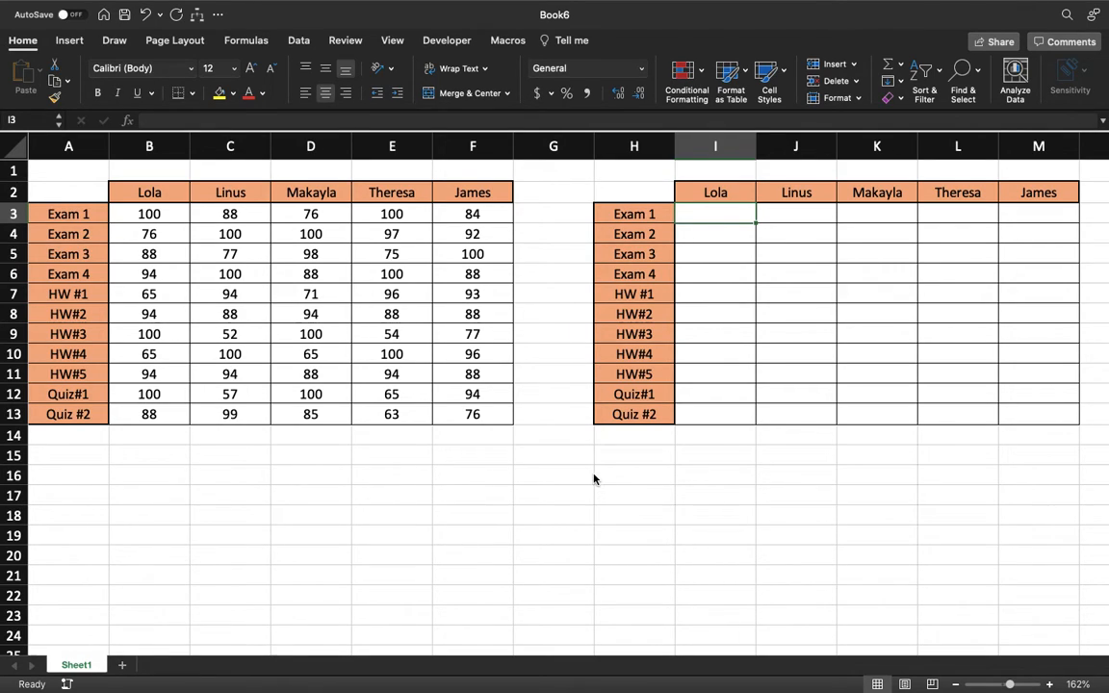
mouse_move(605, 464)
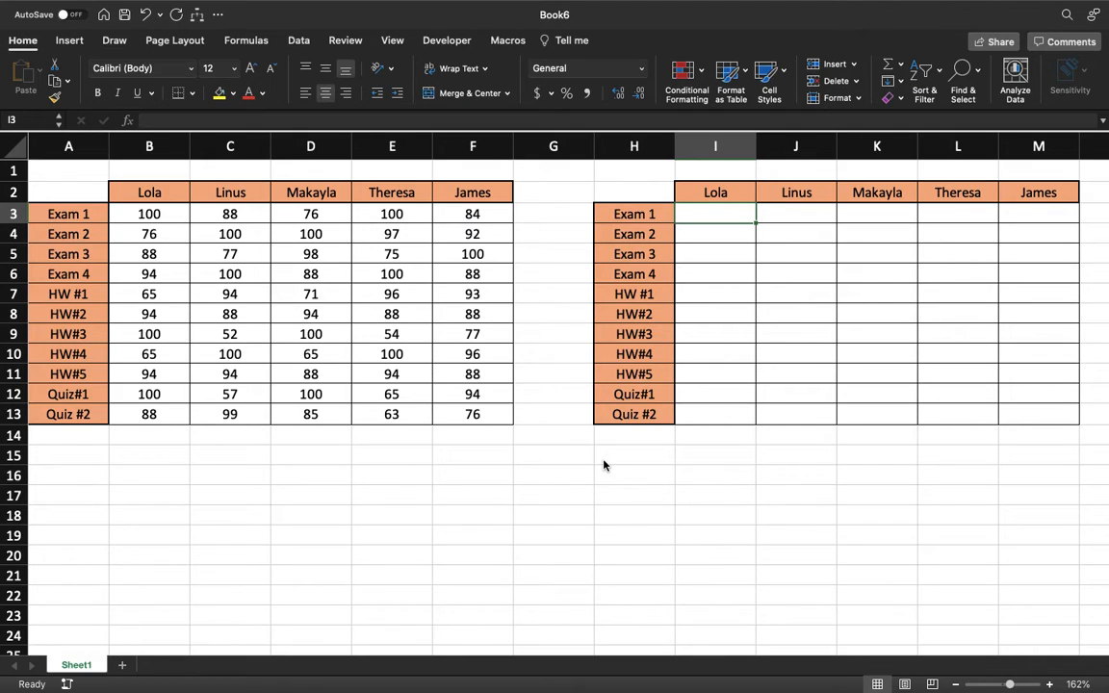
mouse_move(609, 462)
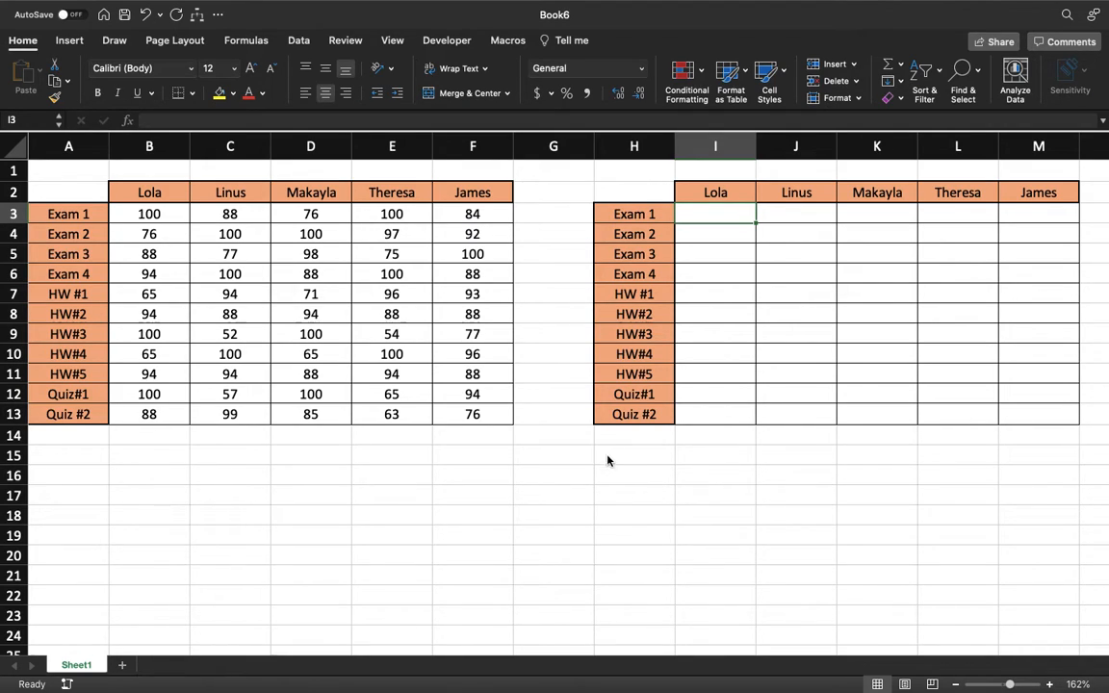
mouse_move(562, 464)
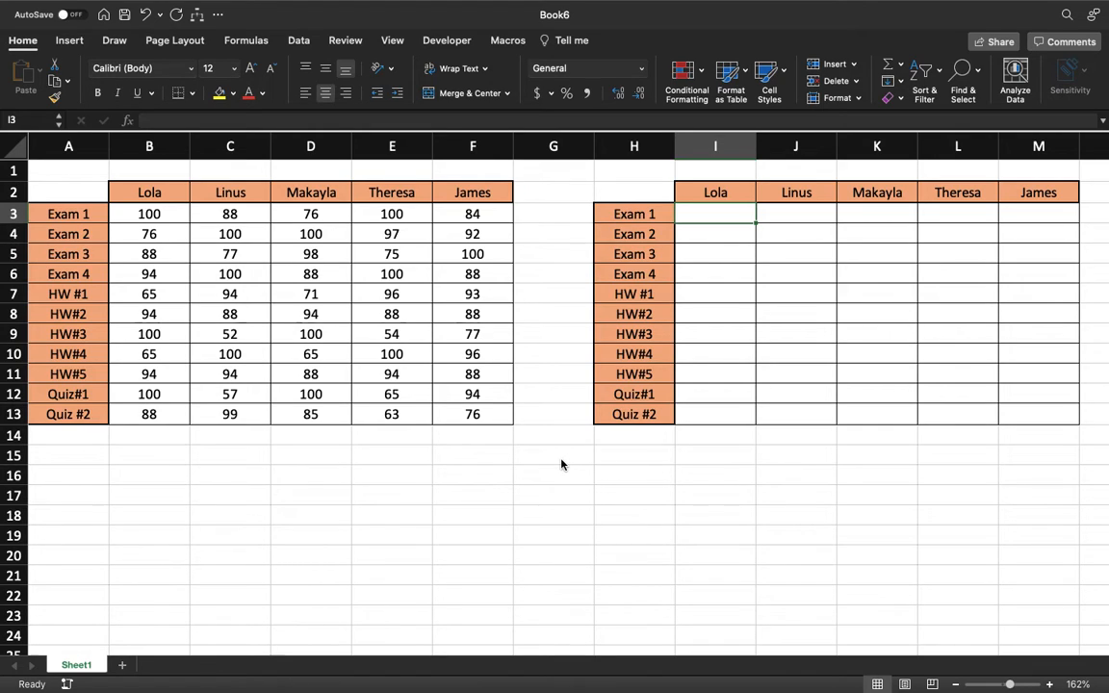
mouse_move(530, 449)
type("=")
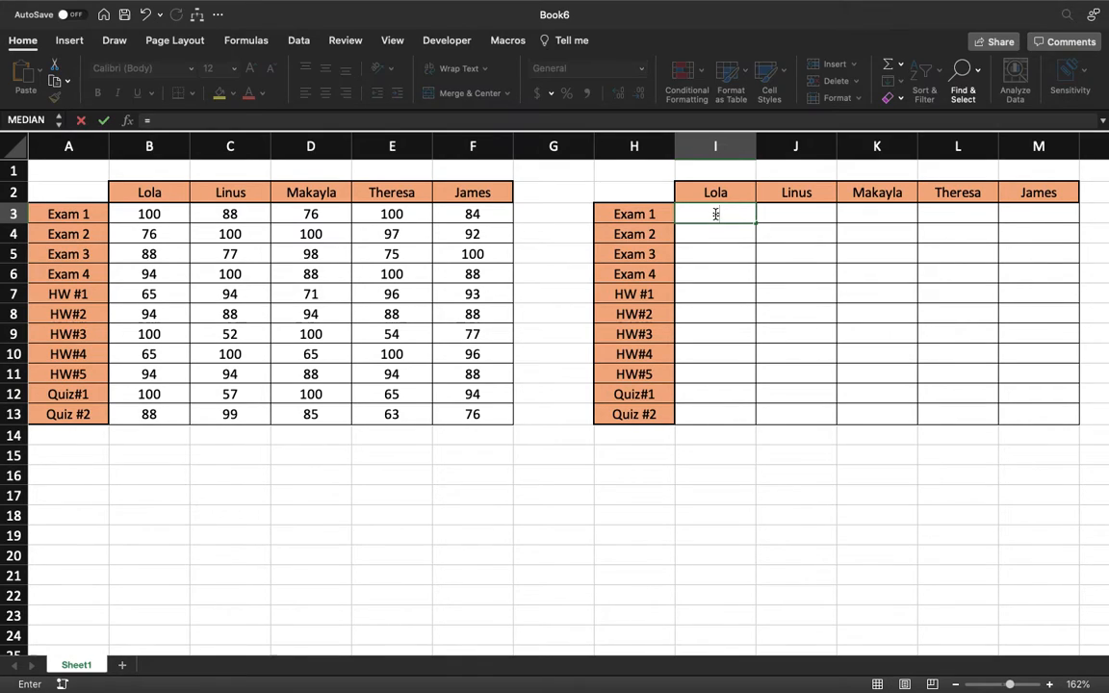
- Begin Lola's Exam 1 formula as =if(B3>=70, testing her score against 70
type("if")
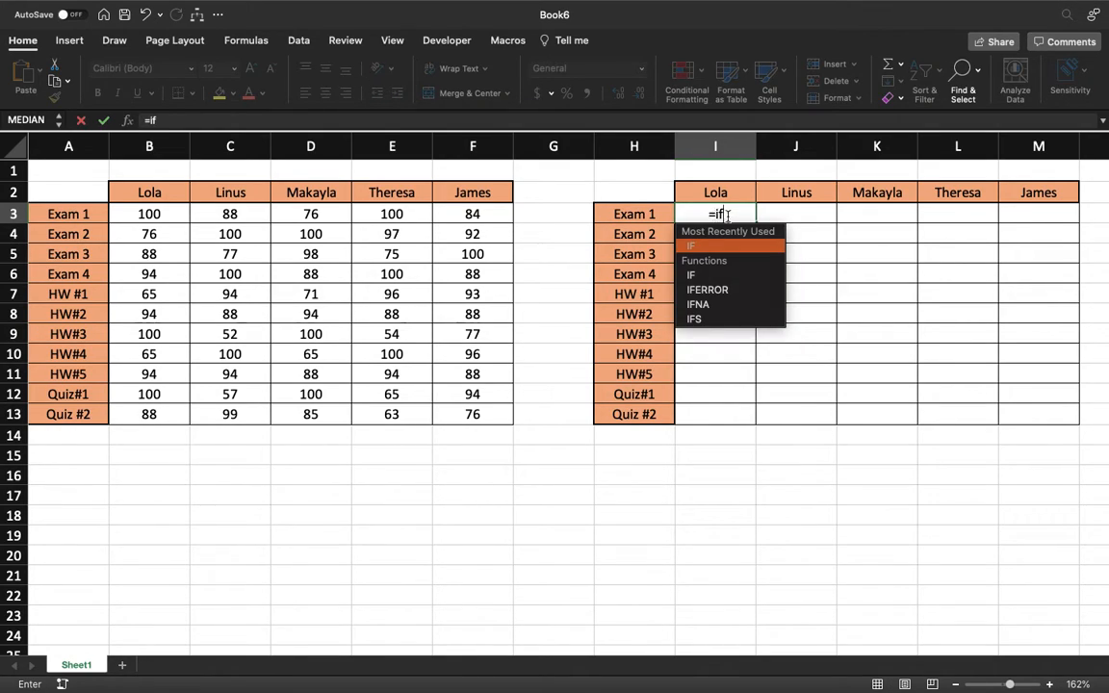
type("(")
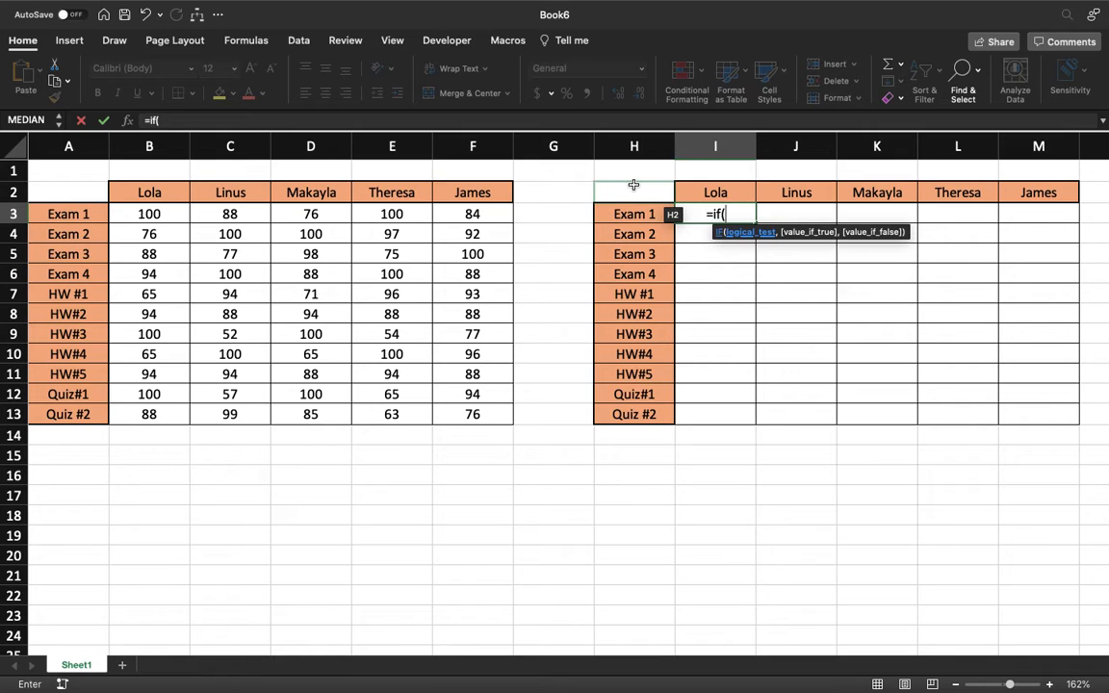
left_click(150, 213)
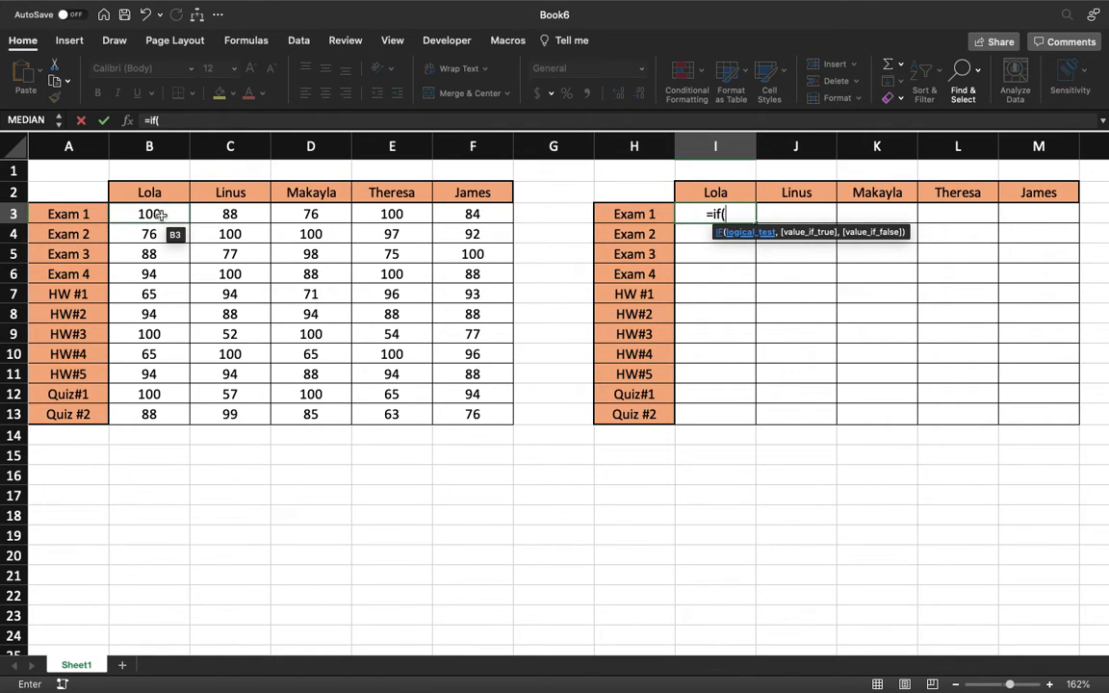
left_click(150, 214)
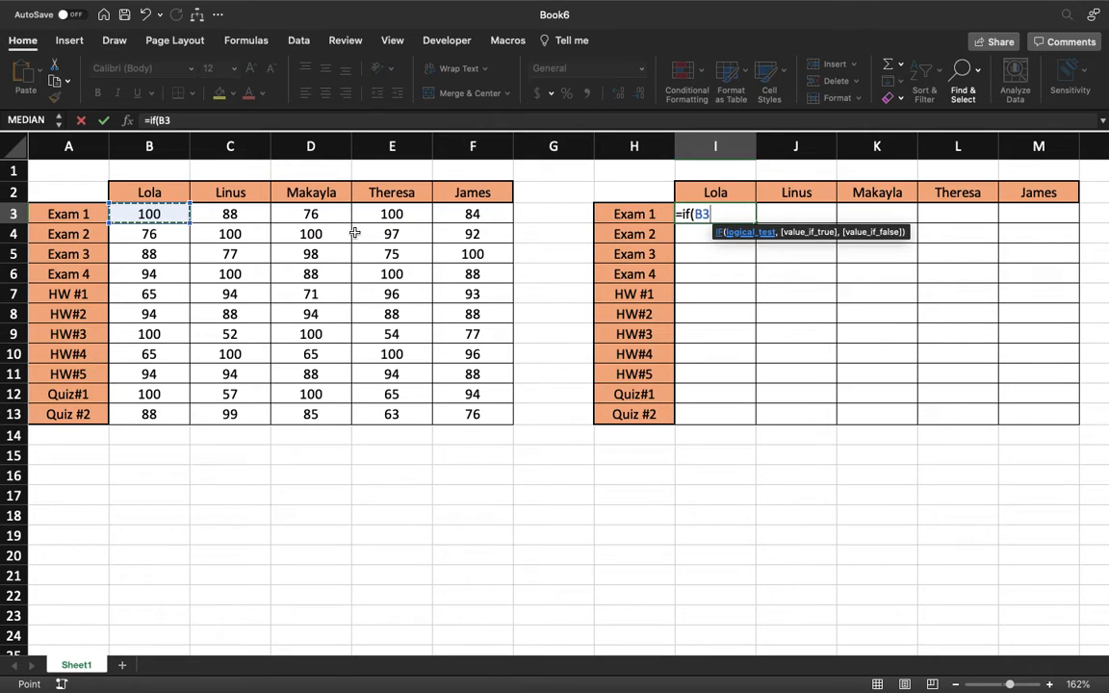
type(">=")
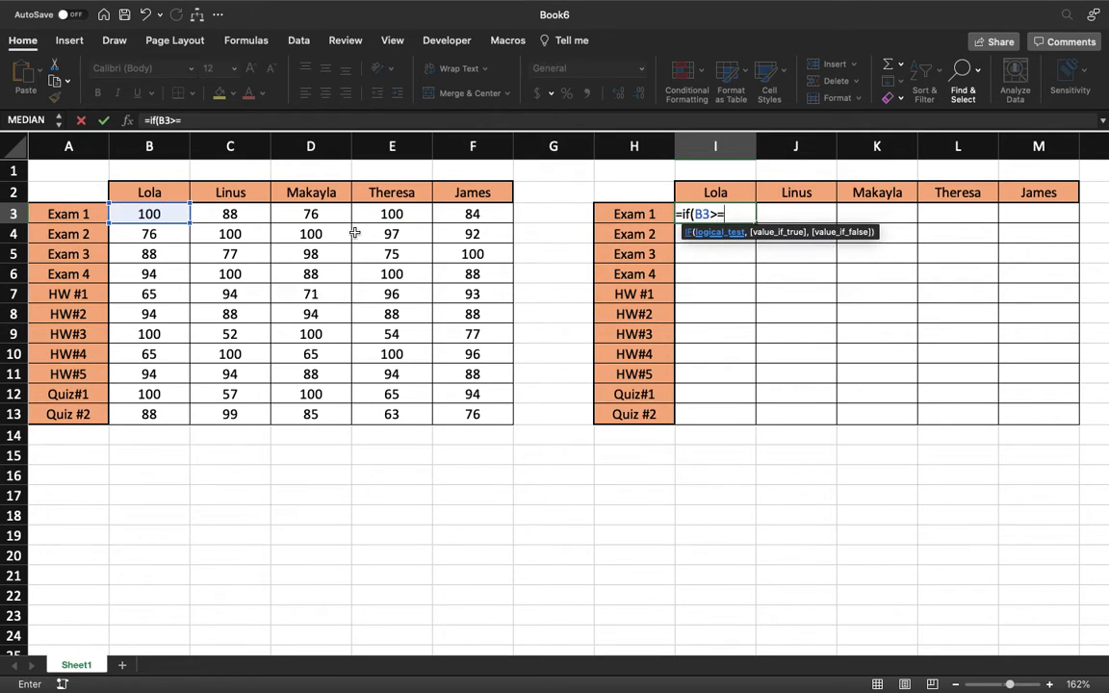
type("7")
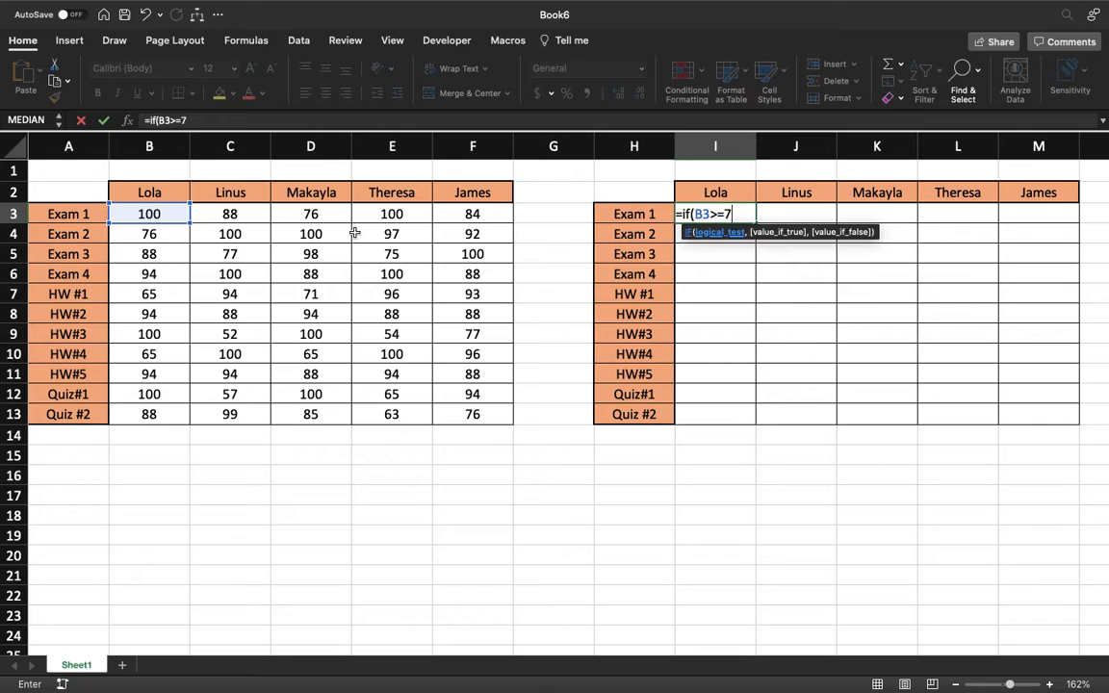
type("0")
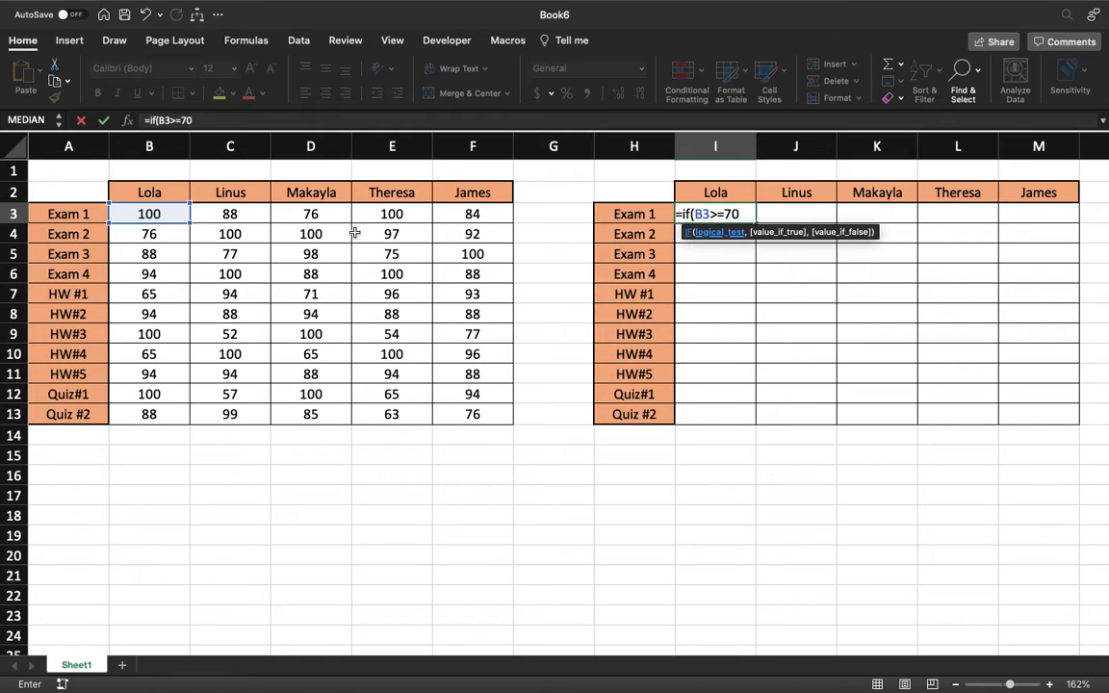
type(",")
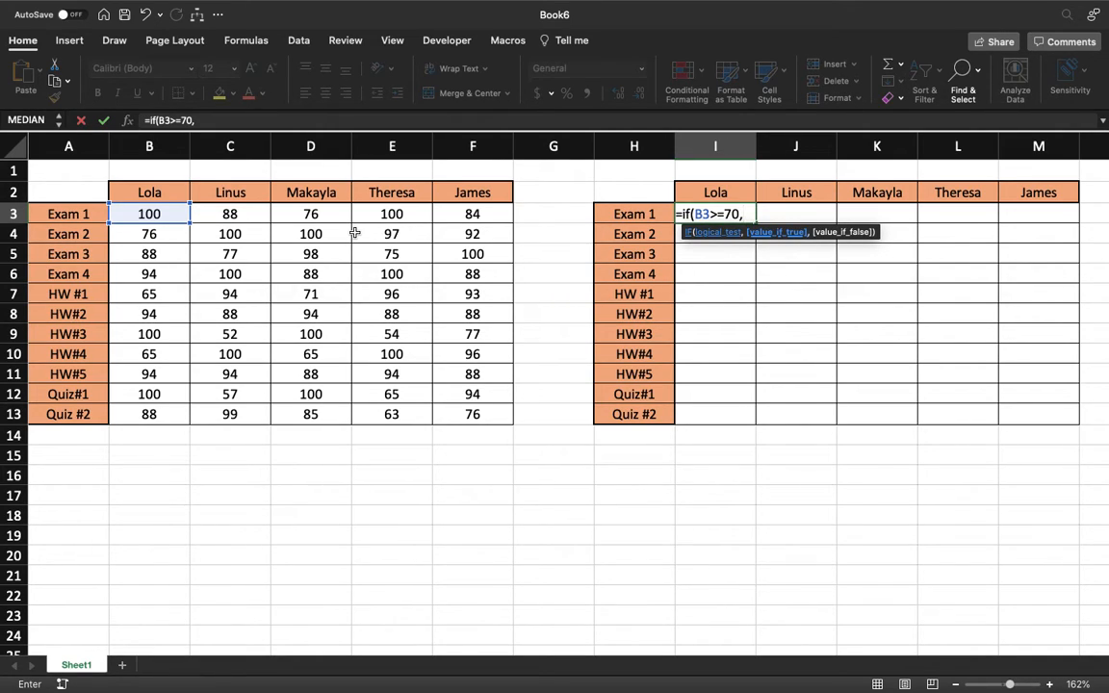
- Add the "Pass" and "Fail" results to the IF formula
type("\"P")
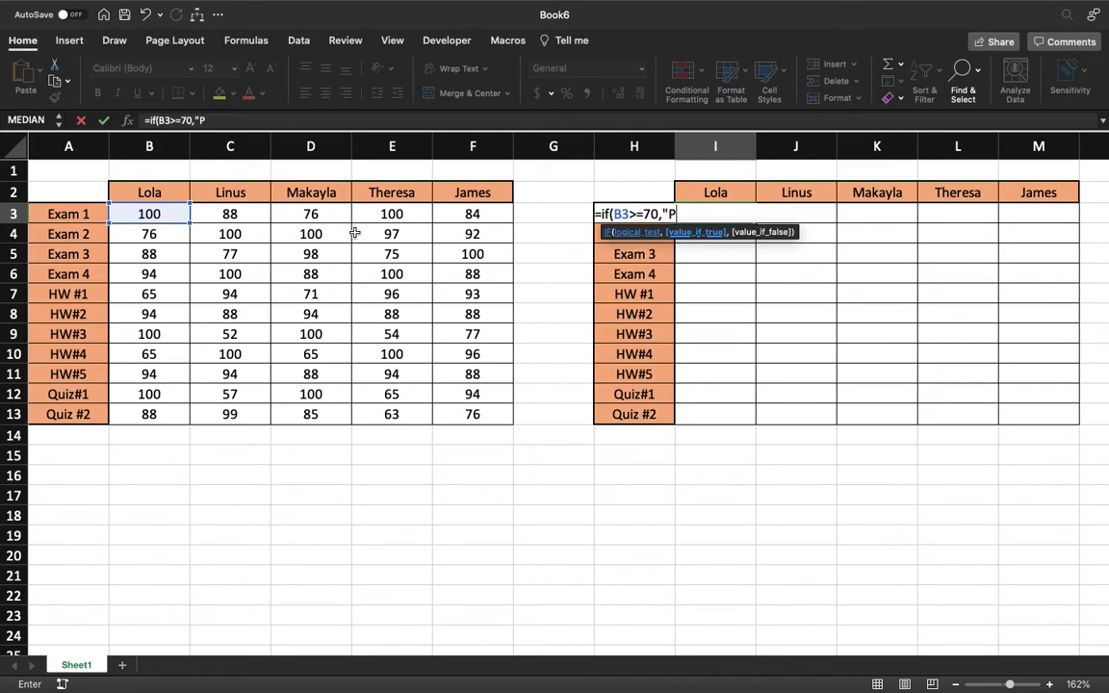
type("ass")
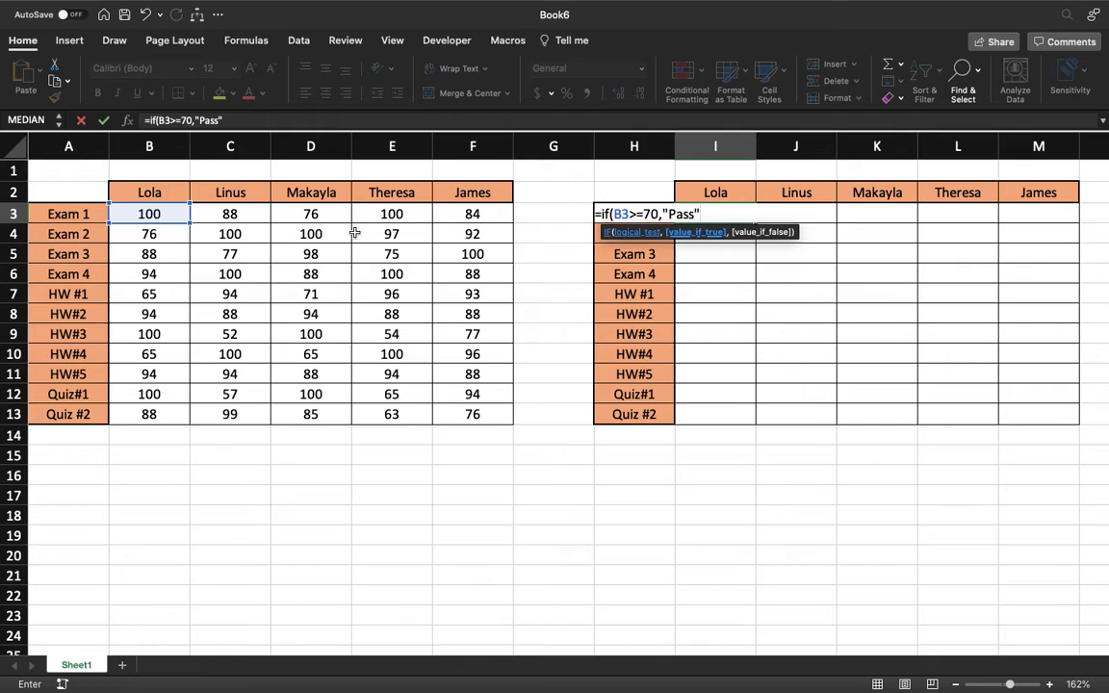
type(",")
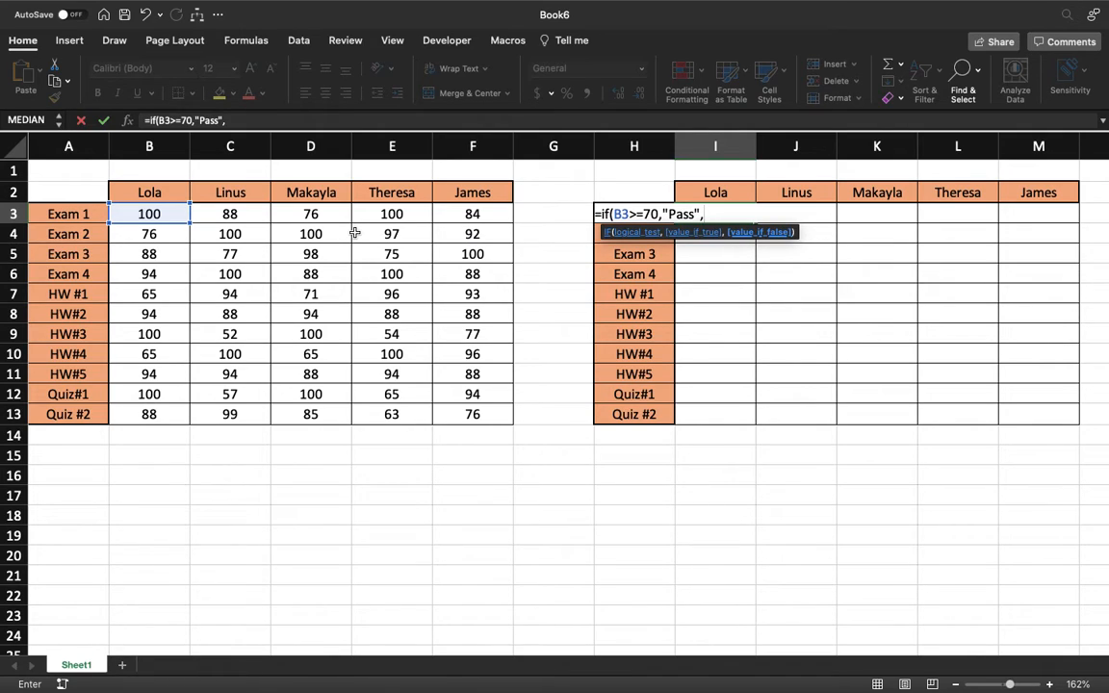
type("\"")
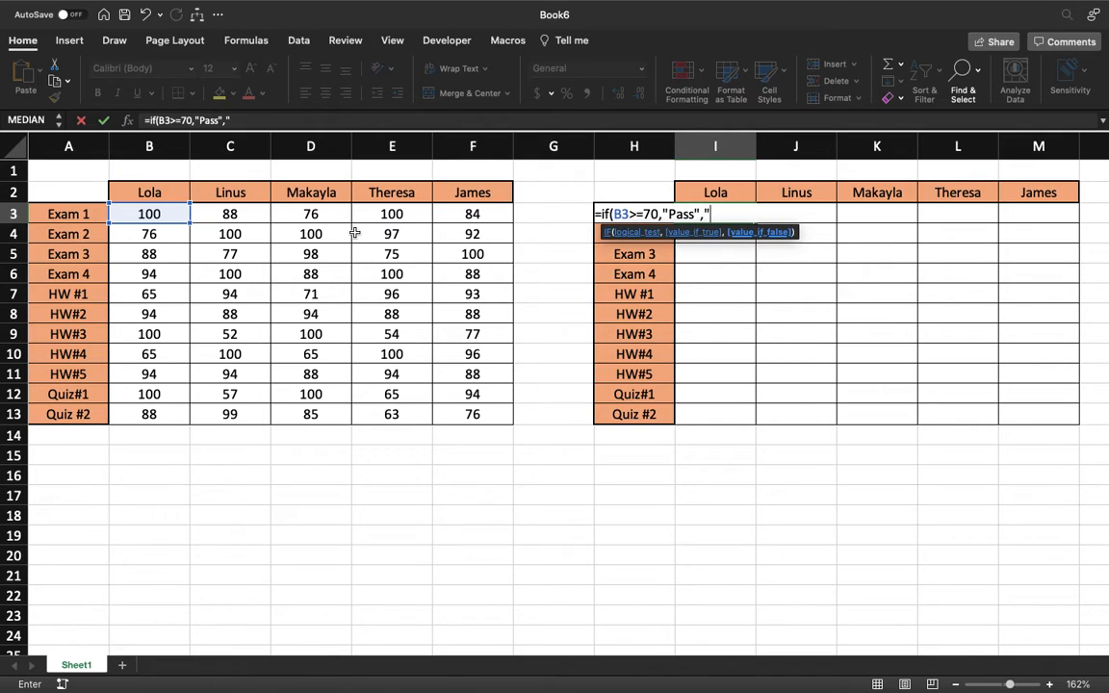
type("Fail\"")
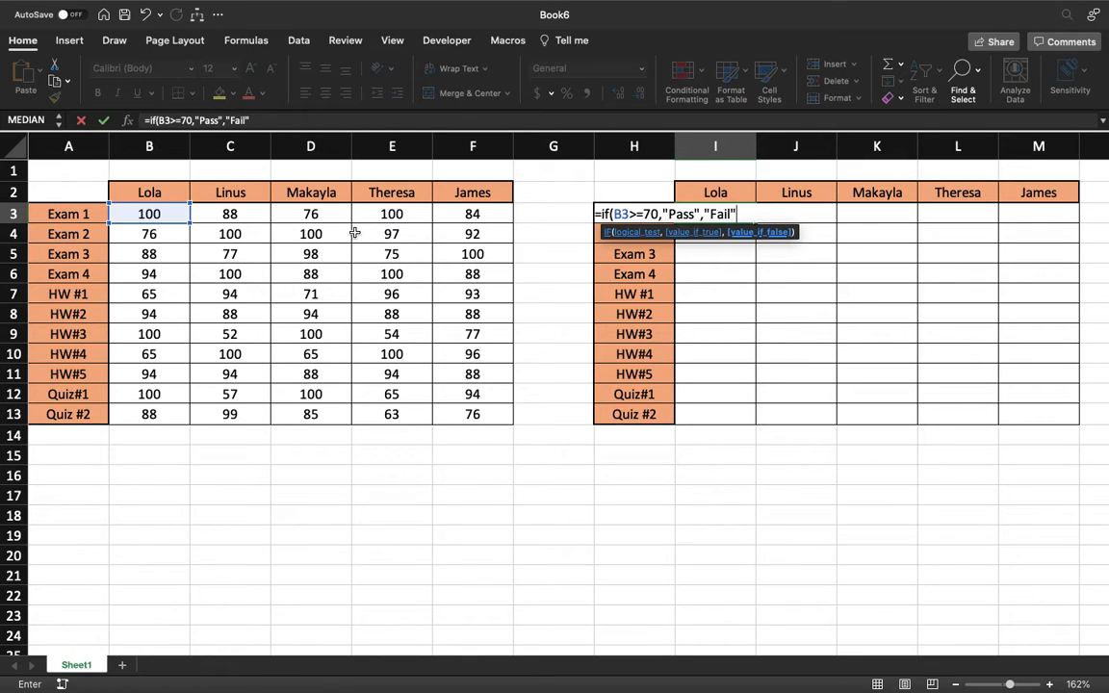
mouse_move(654, 191)
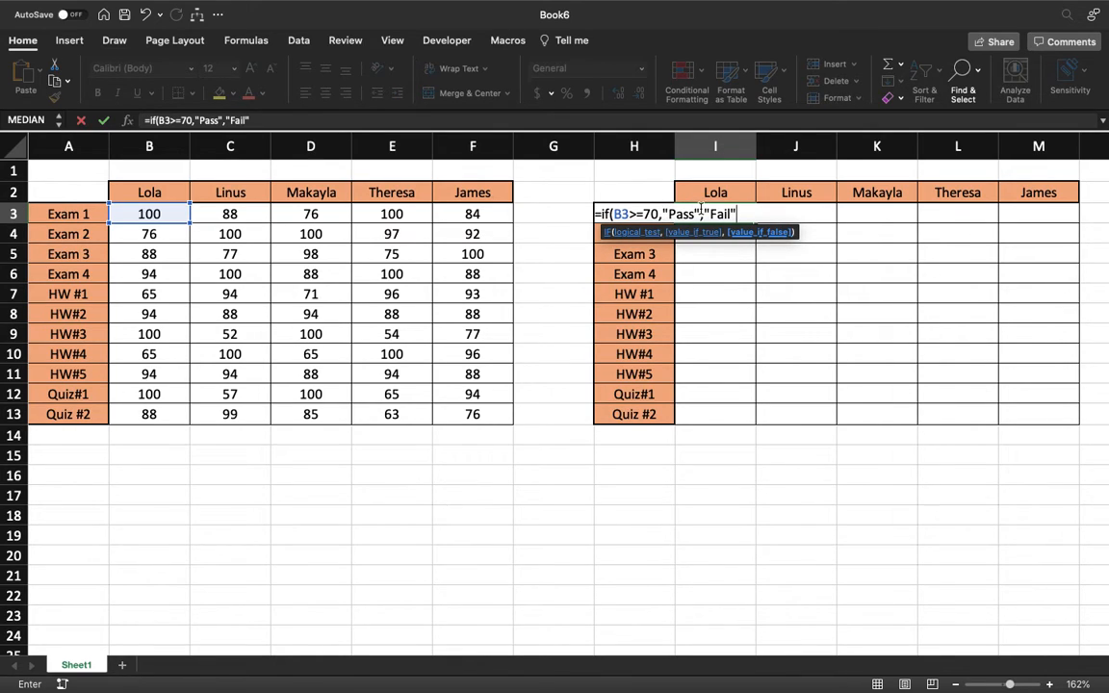
mouse_move(662, 193)
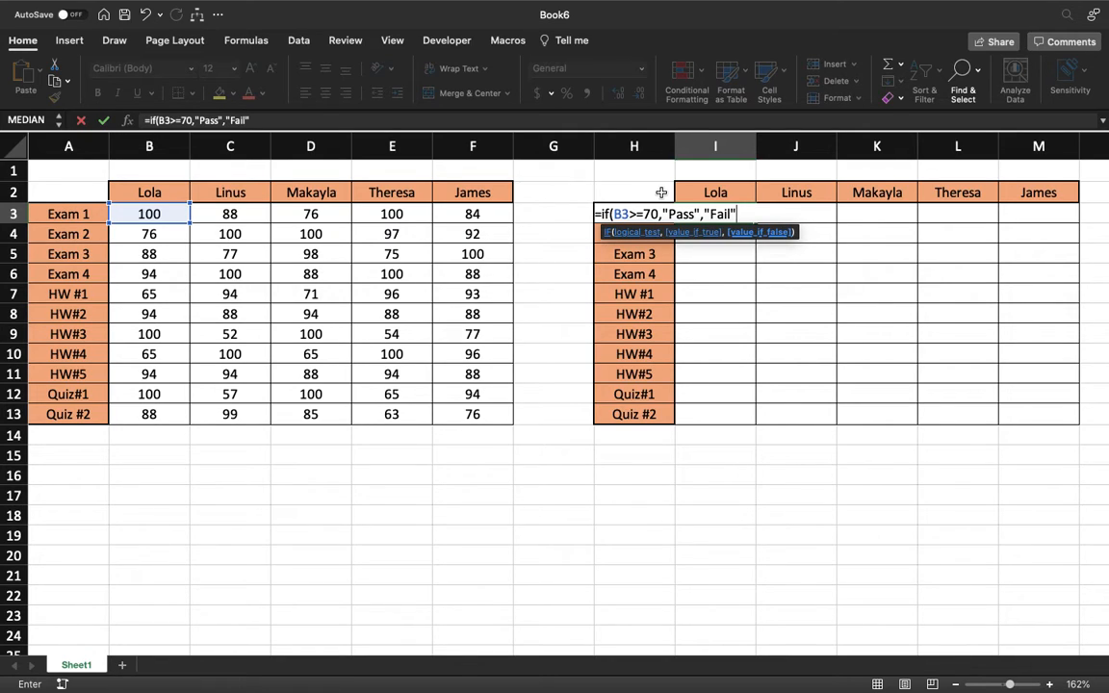
- Enter the Pass/Fail formula and copy it down Lola's column through Quiz #2
key("enter")
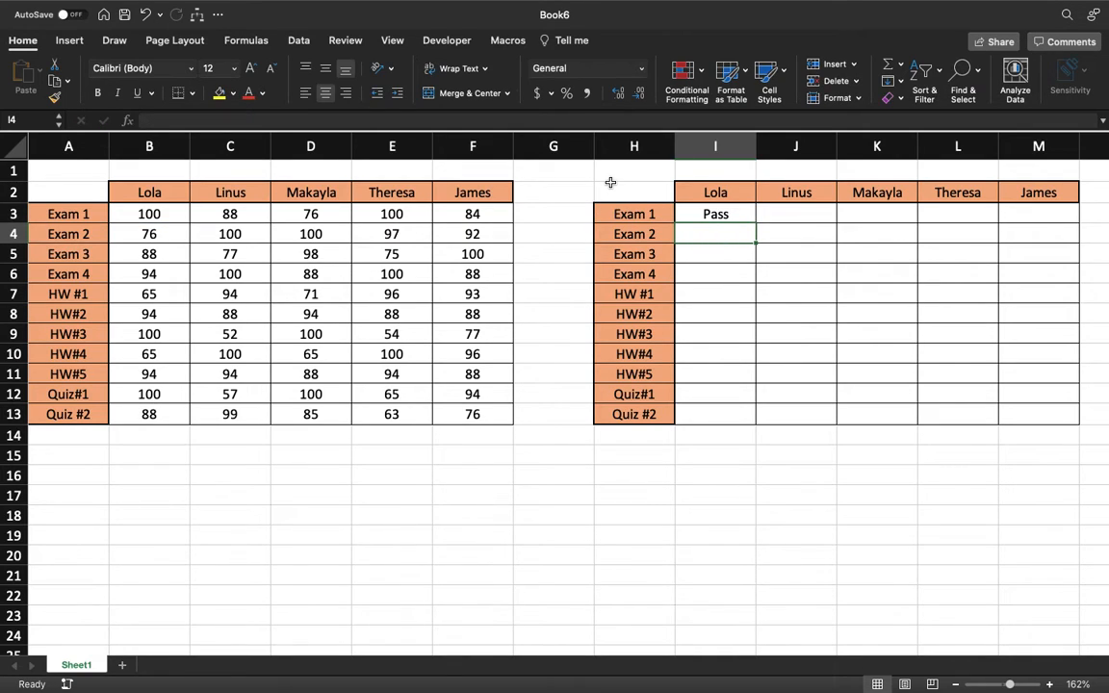
mouse_move(782, 210)
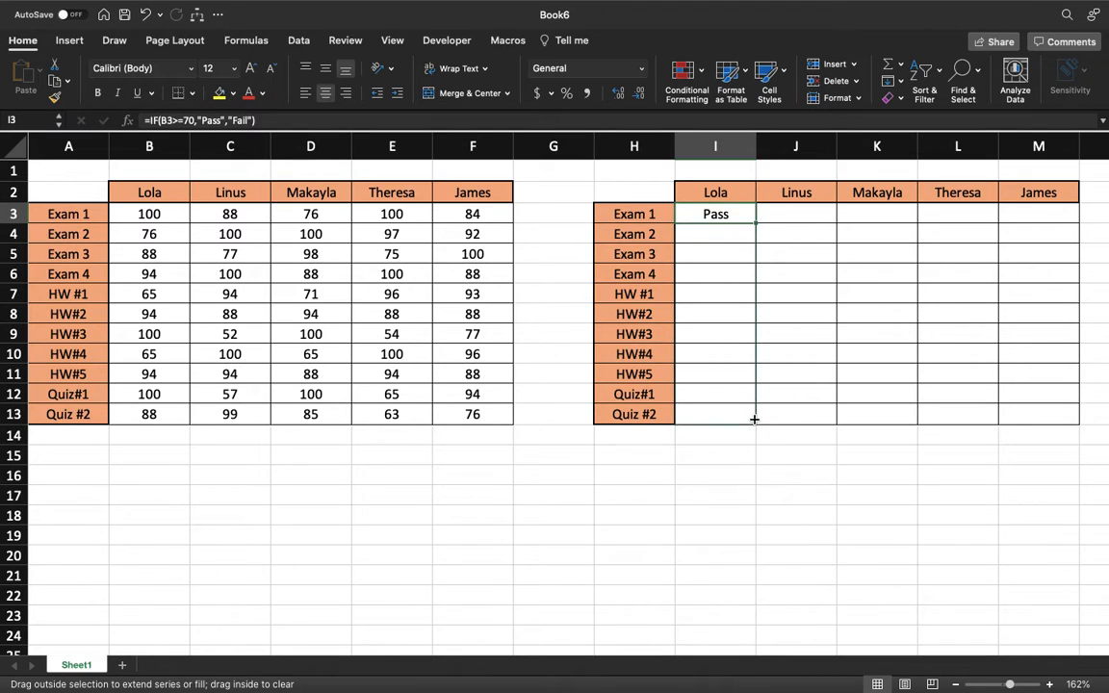
left_click_drag(755, 213, 755, 414)
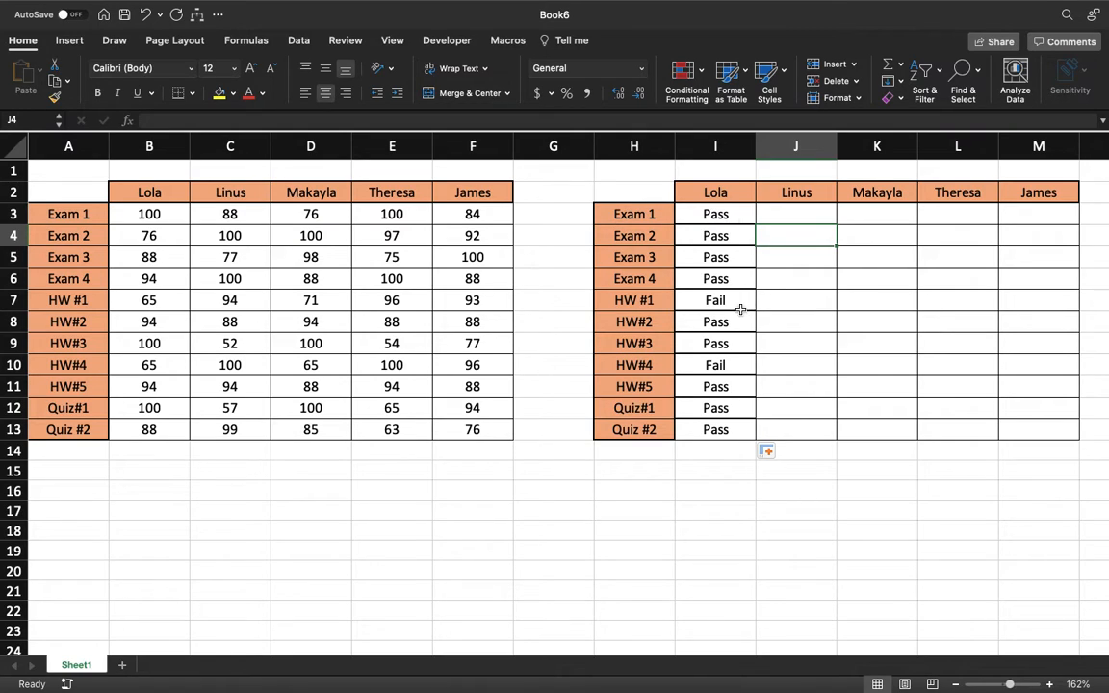
mouse_move(748, 366)
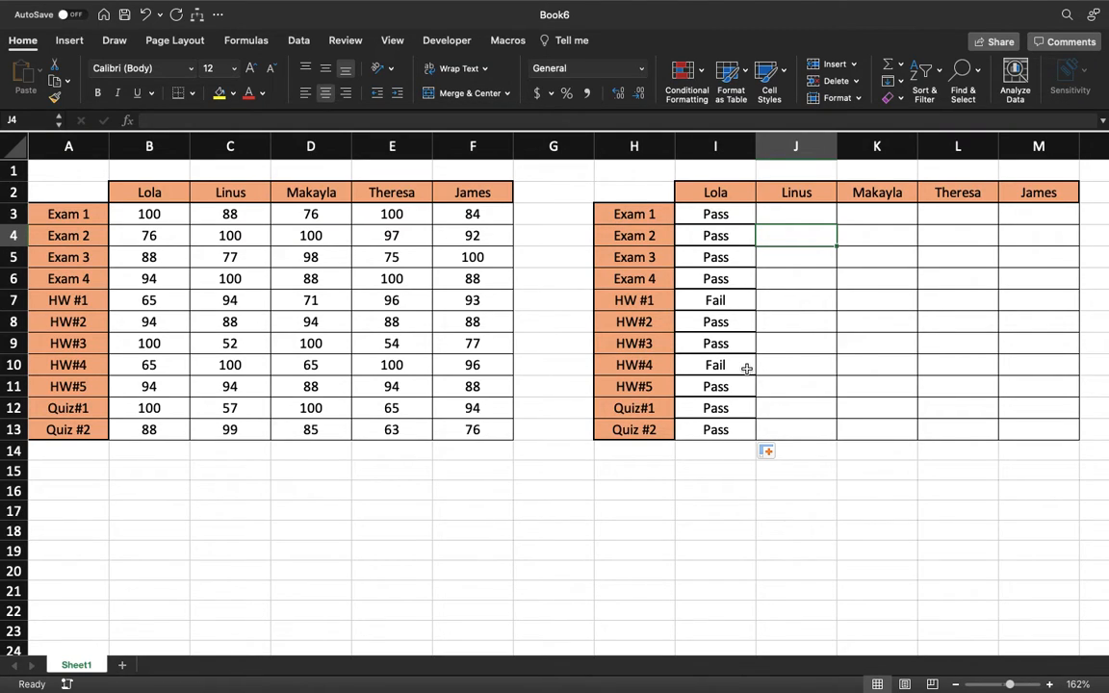
mouse_move(751, 365)
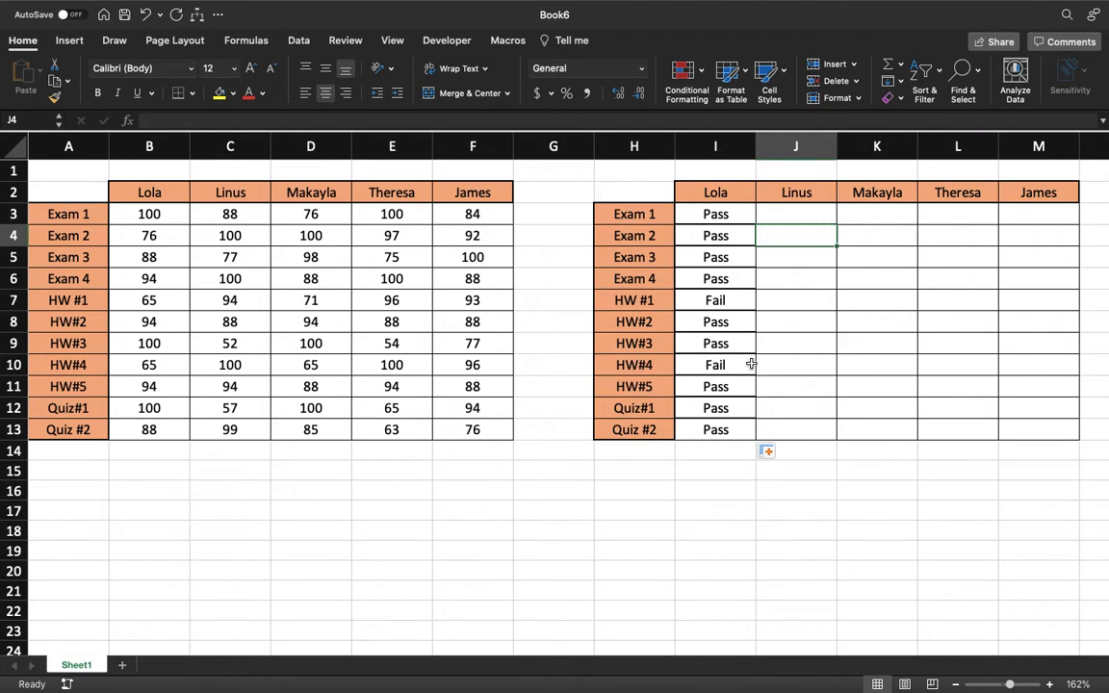
mouse_move(655, 300)
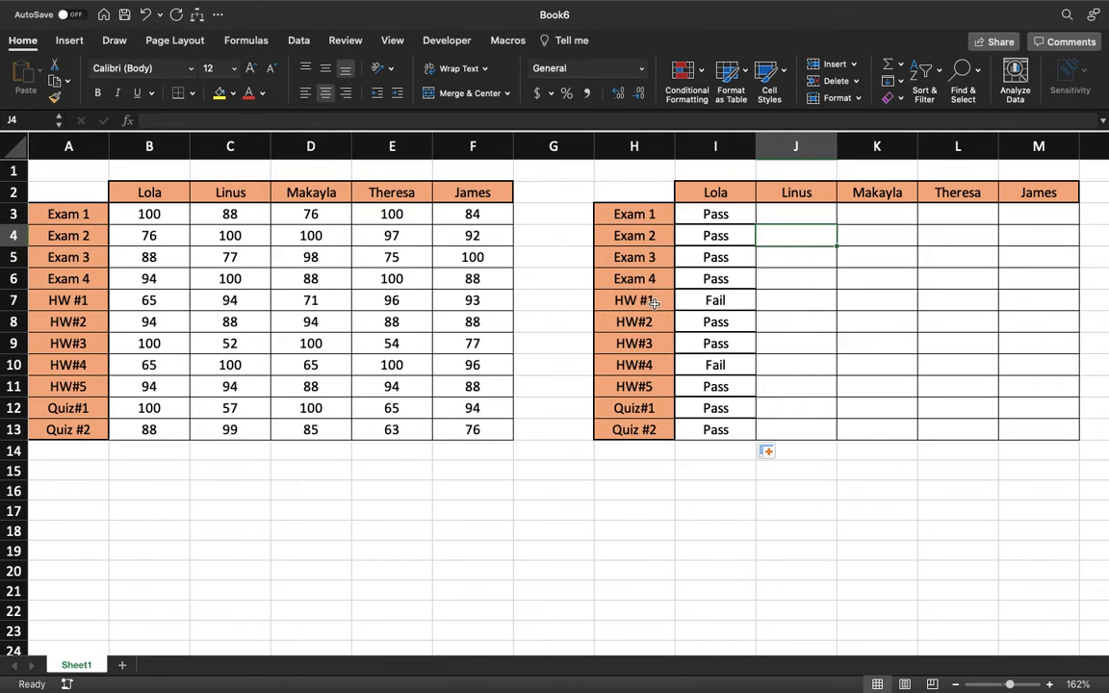
mouse_move(112, 404)
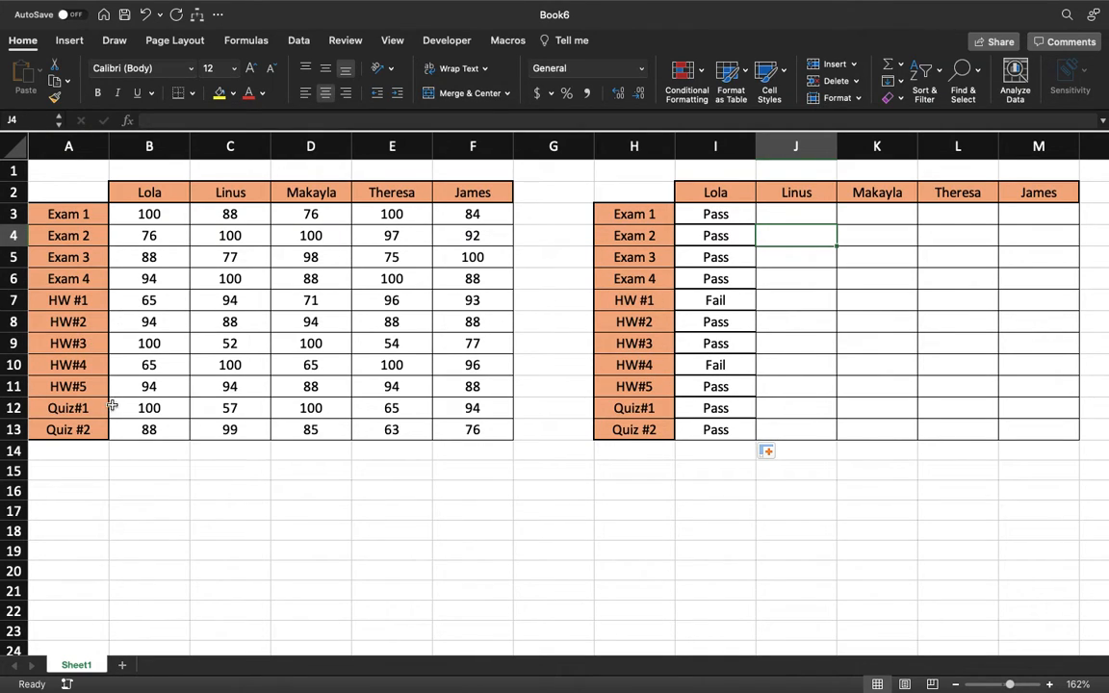
left_click(716, 408)
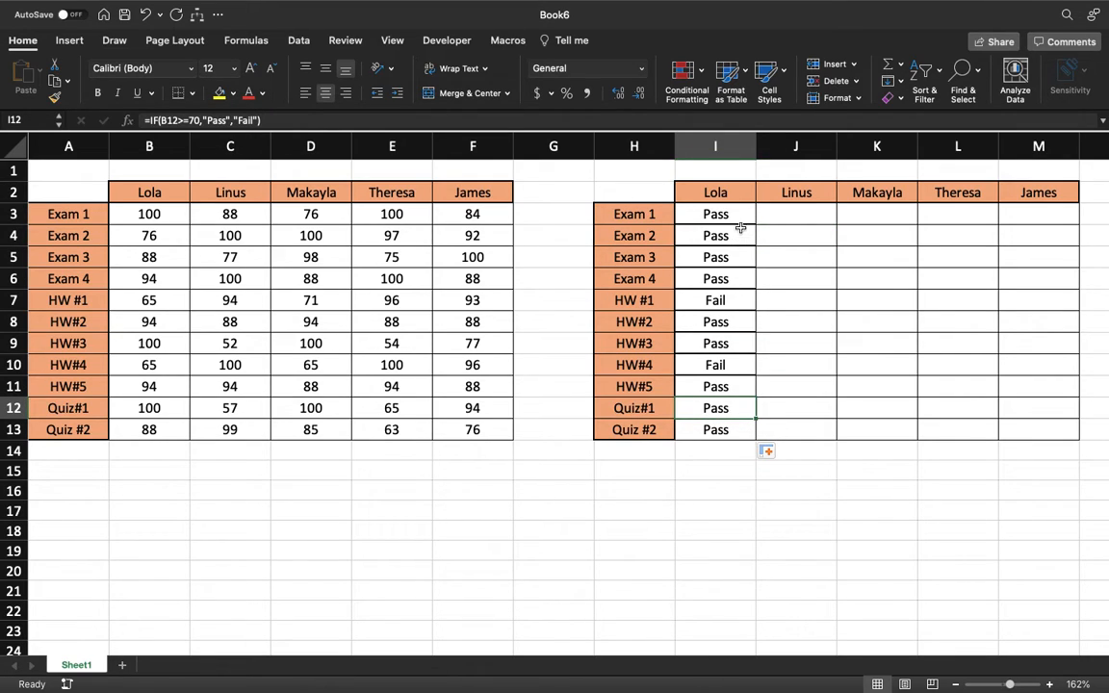
left_click(716, 213)
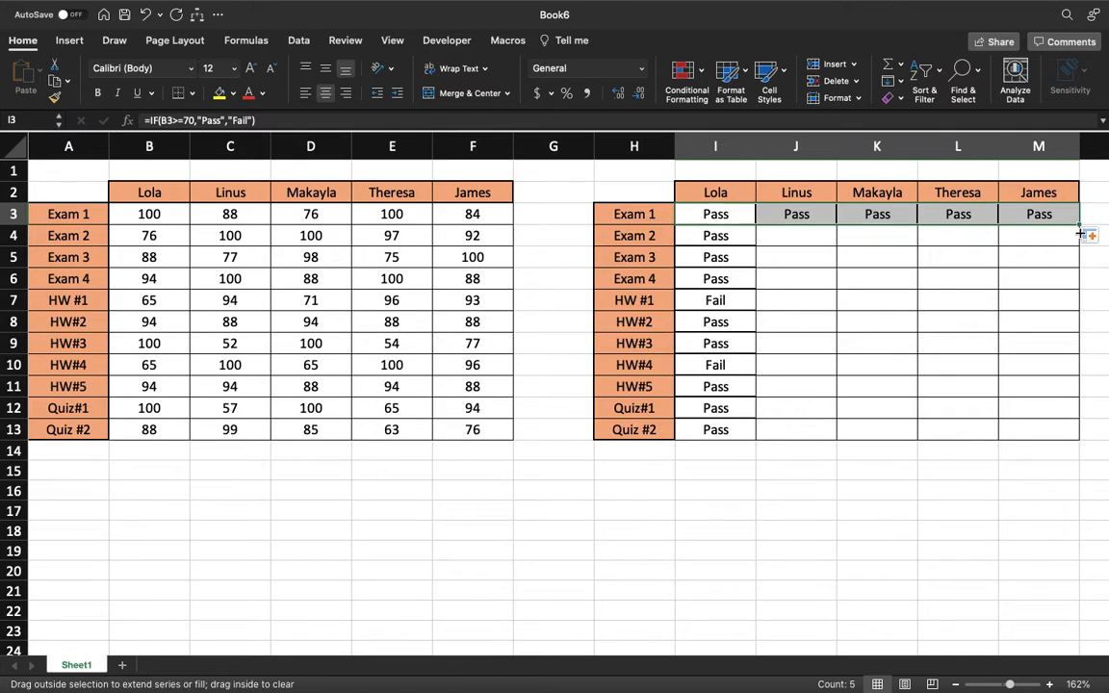
- Copy the results down through Quiz #2 so every student and assessment shows Pass/Fail
left_click_drag(1086, 213, 1086, 429)
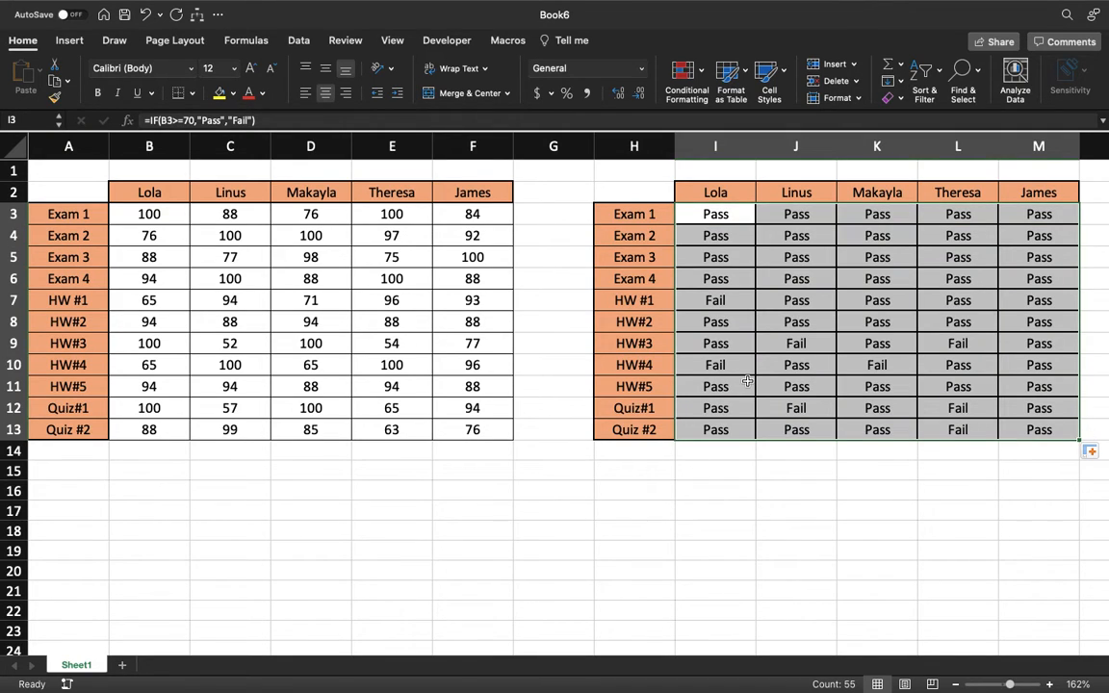
left_click(876, 343)
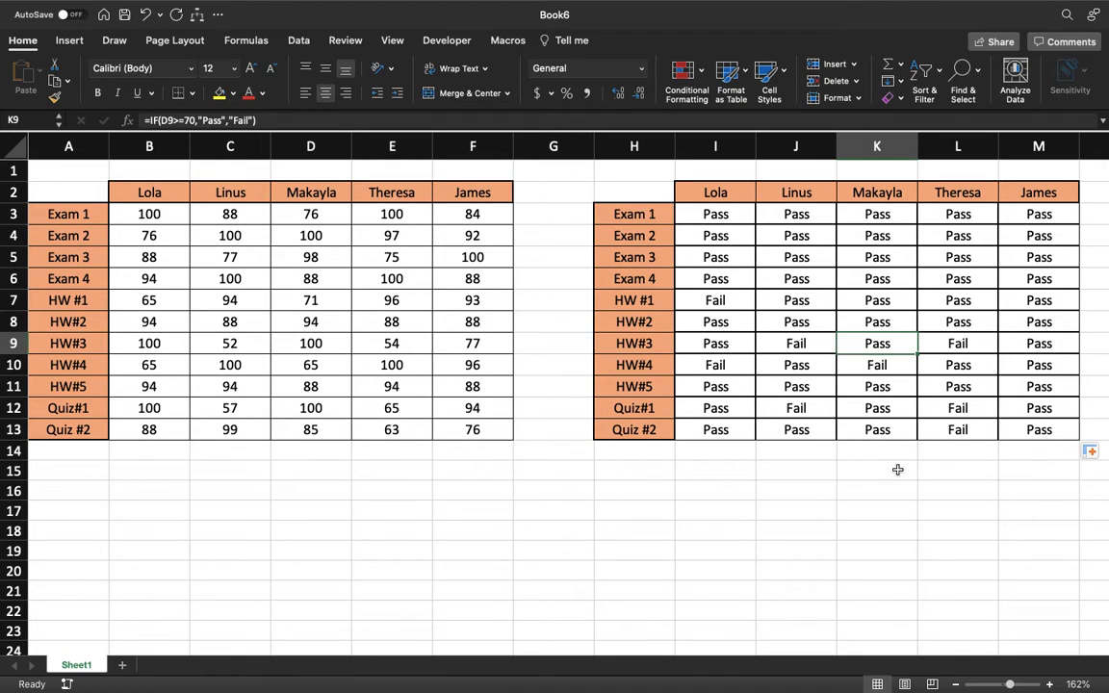
left_click(959, 470)
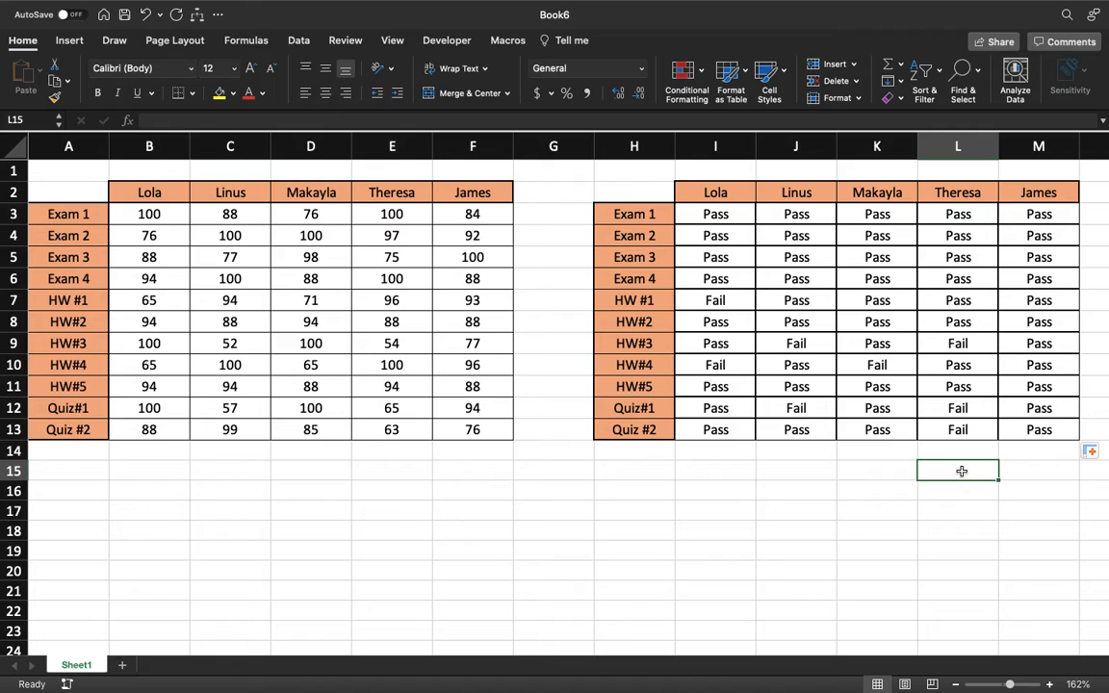
mouse_move(930, 501)
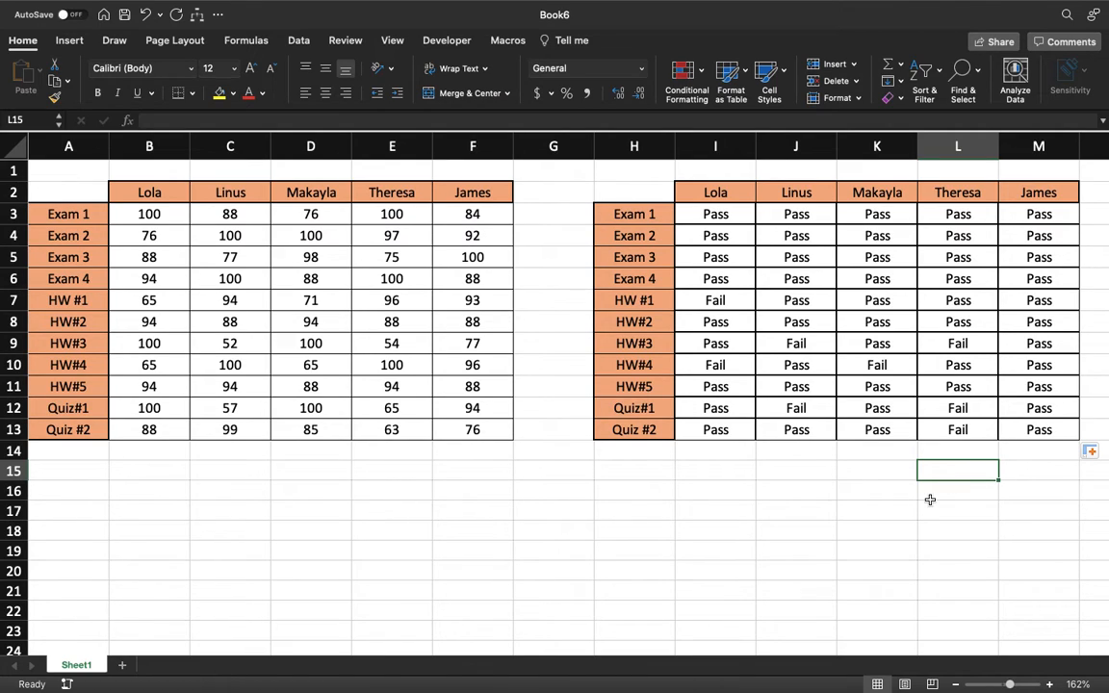
mouse_move(674, 241)
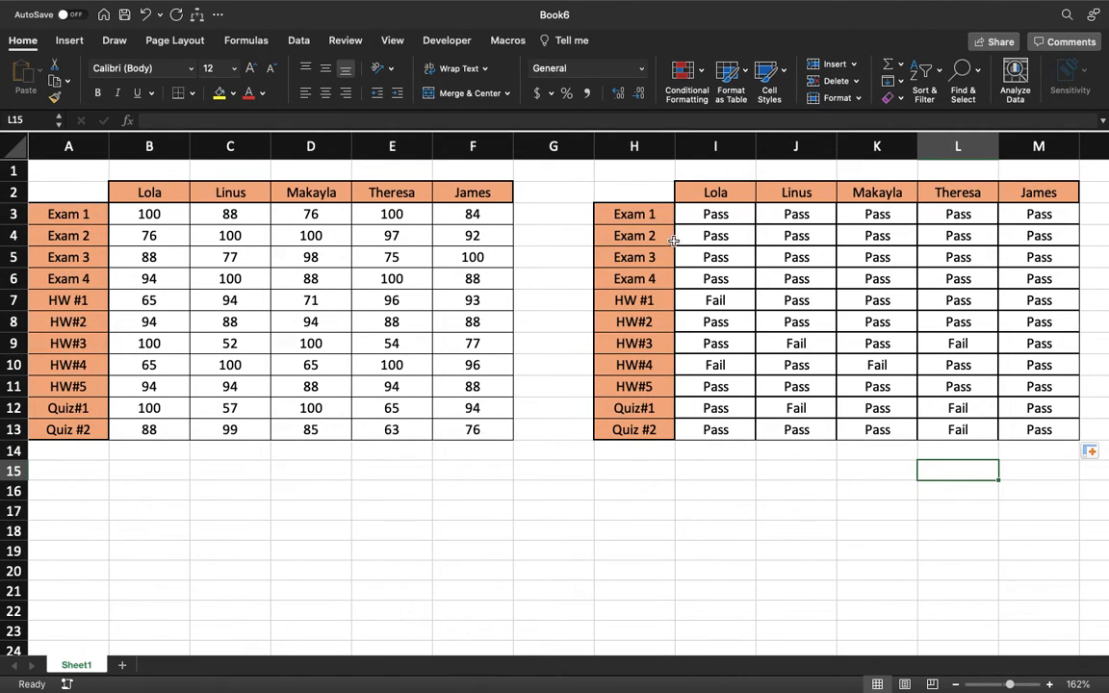
mouse_move(701, 216)
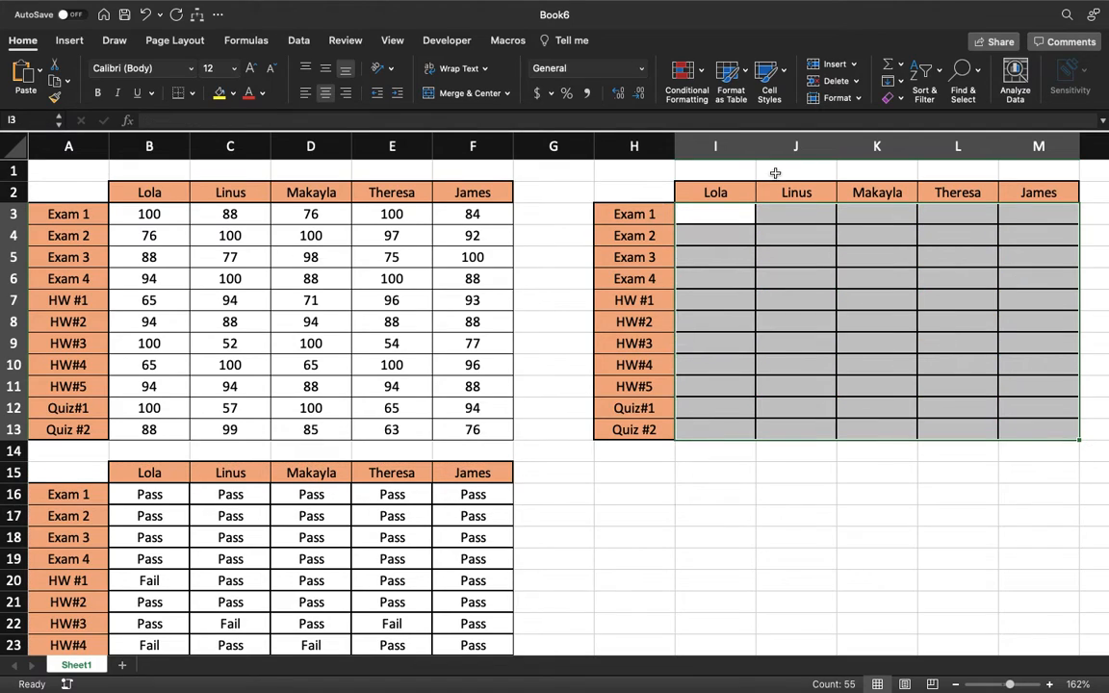
- Select Lola's empty Exam 1 cell in the cleared right-hand grade table
left_click(717, 214)
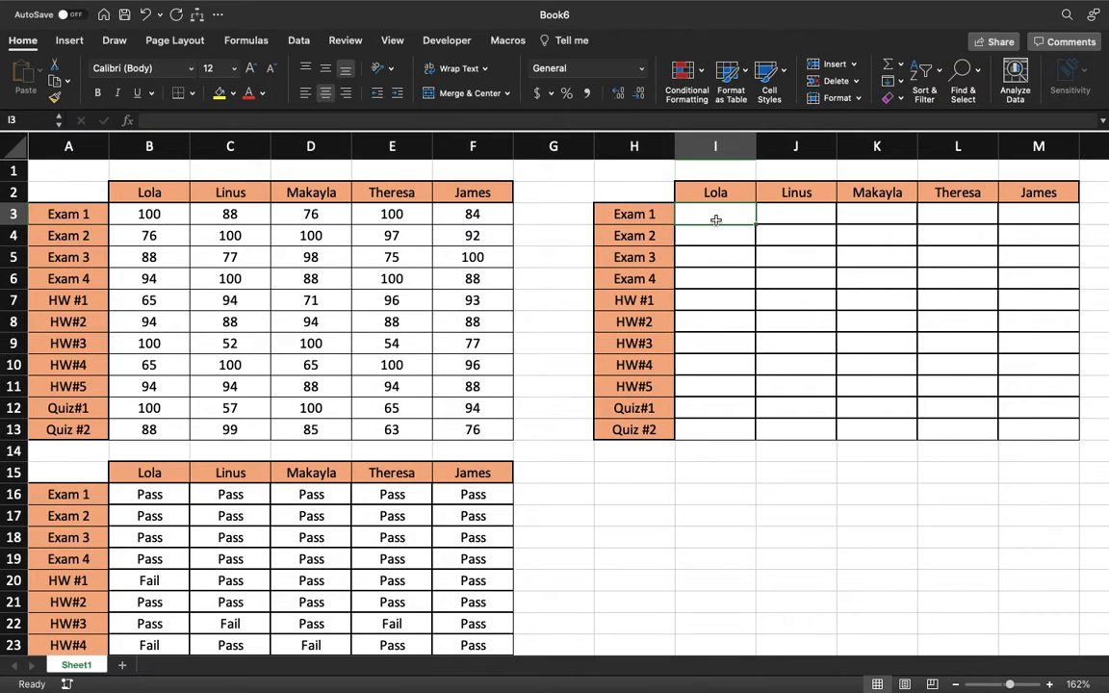
- Start Lola's Exam 1 grade formula as =if(B3<60,"F",if( for the F condition
type("=if")
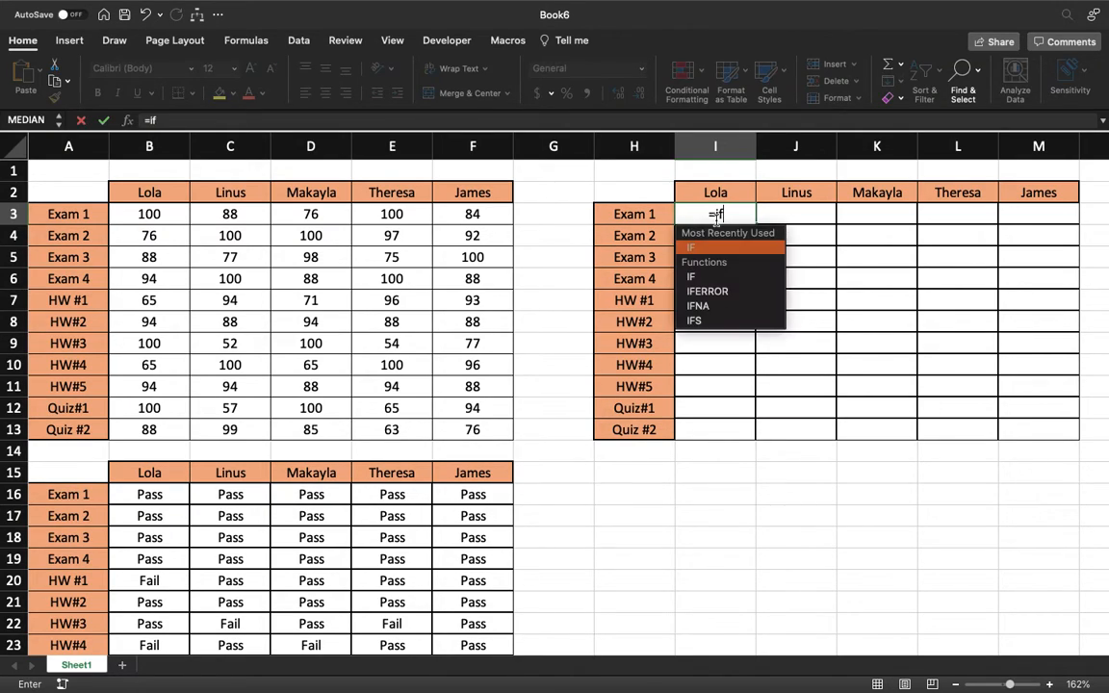
type("(")
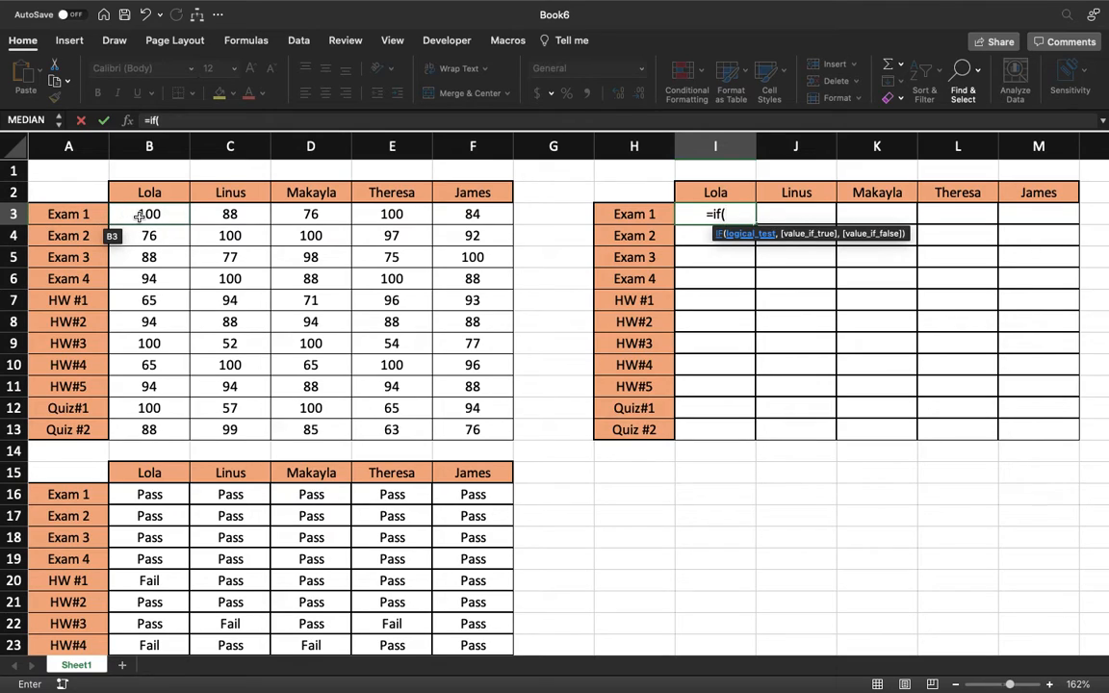
left_click(150, 214)
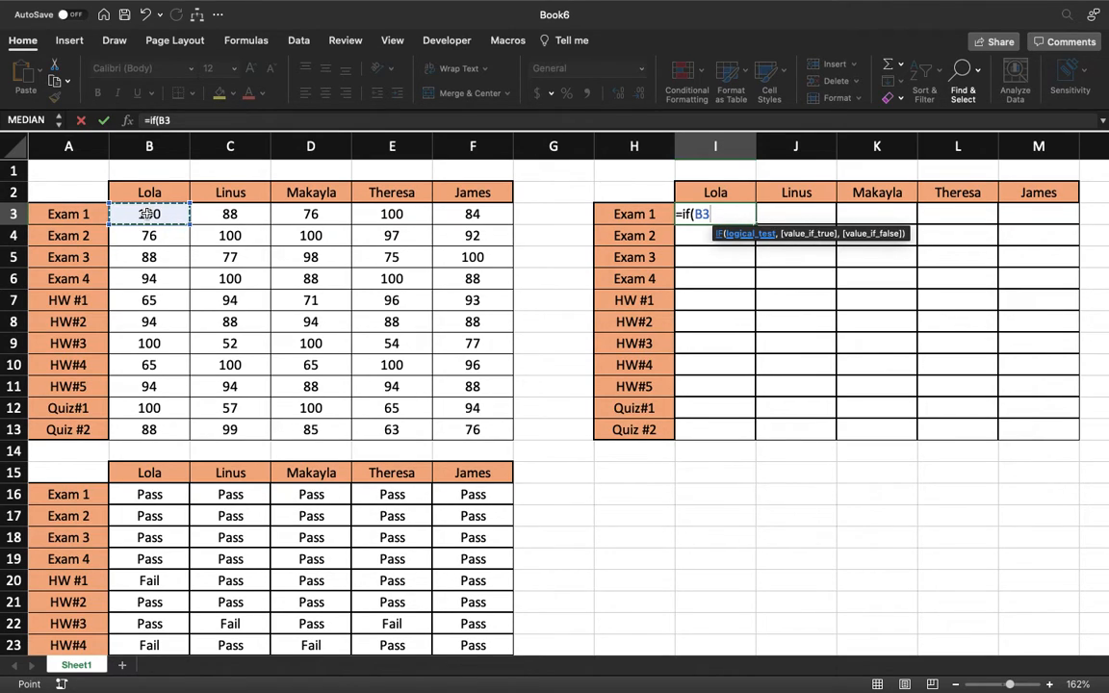
type("<")
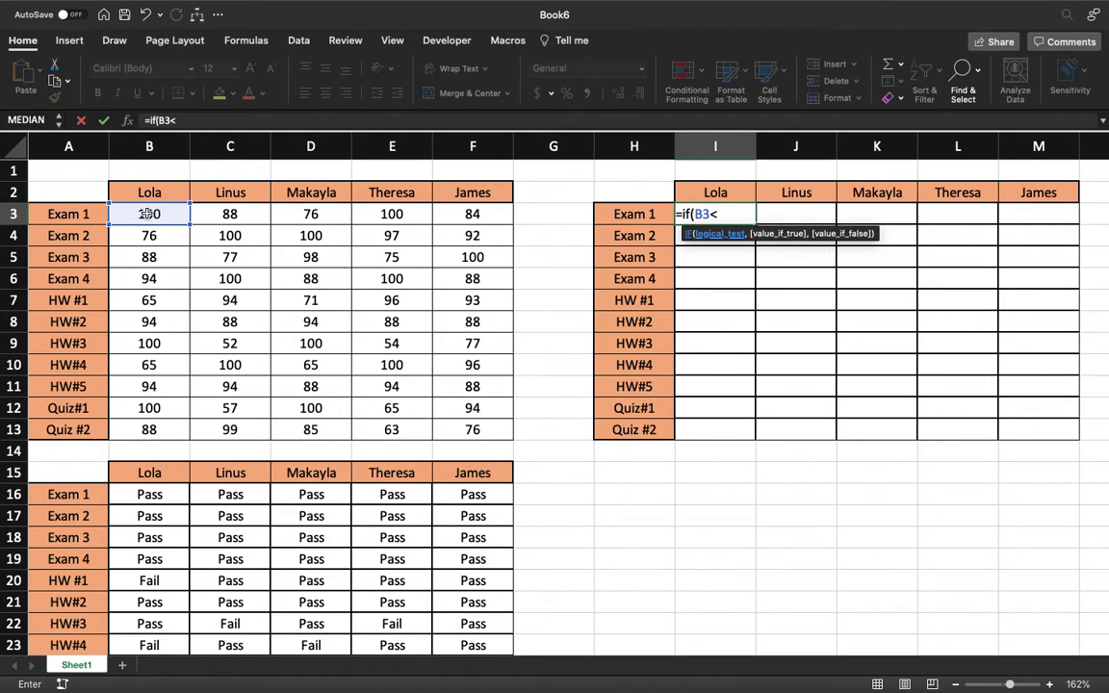
type("60,\"")
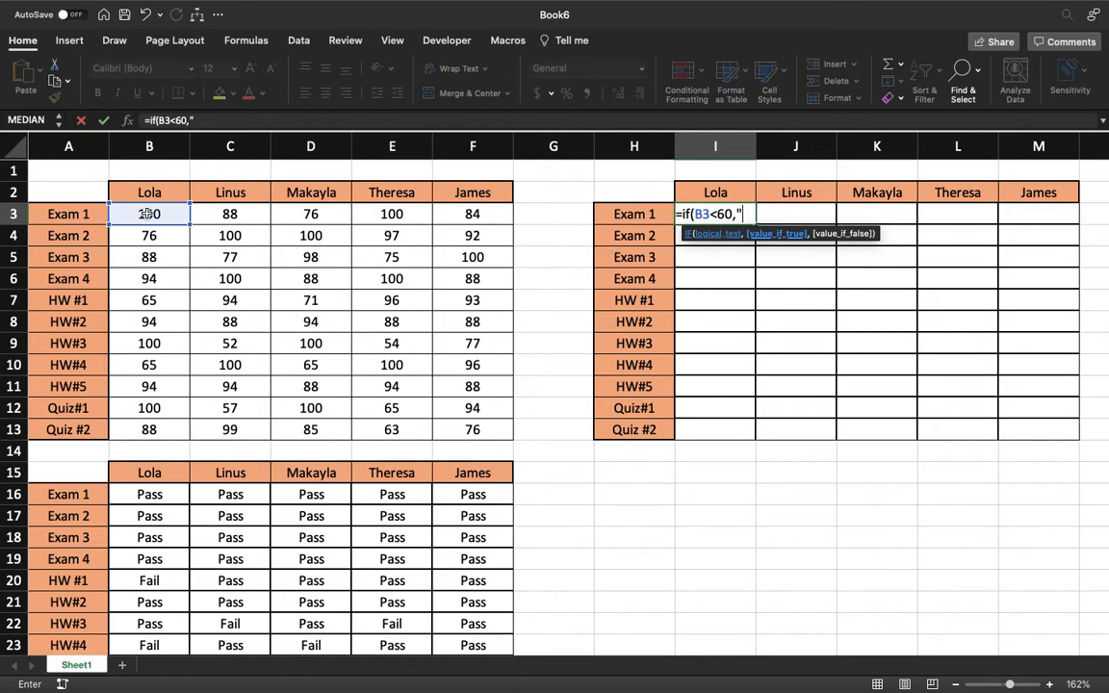
type("F\",")
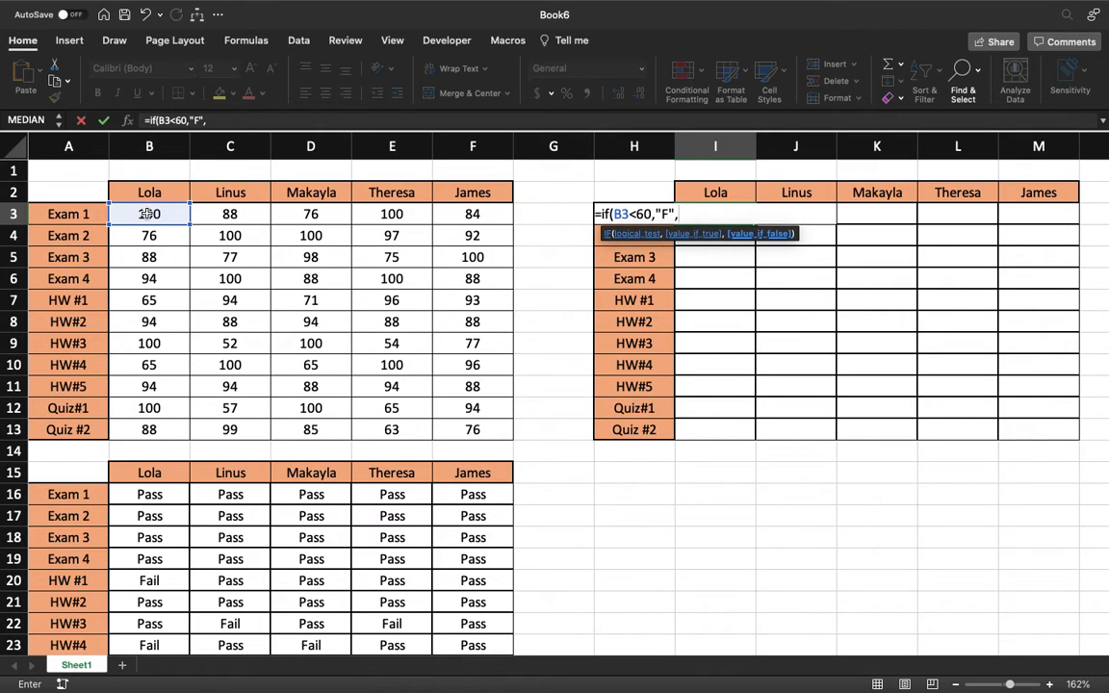
type("if(")
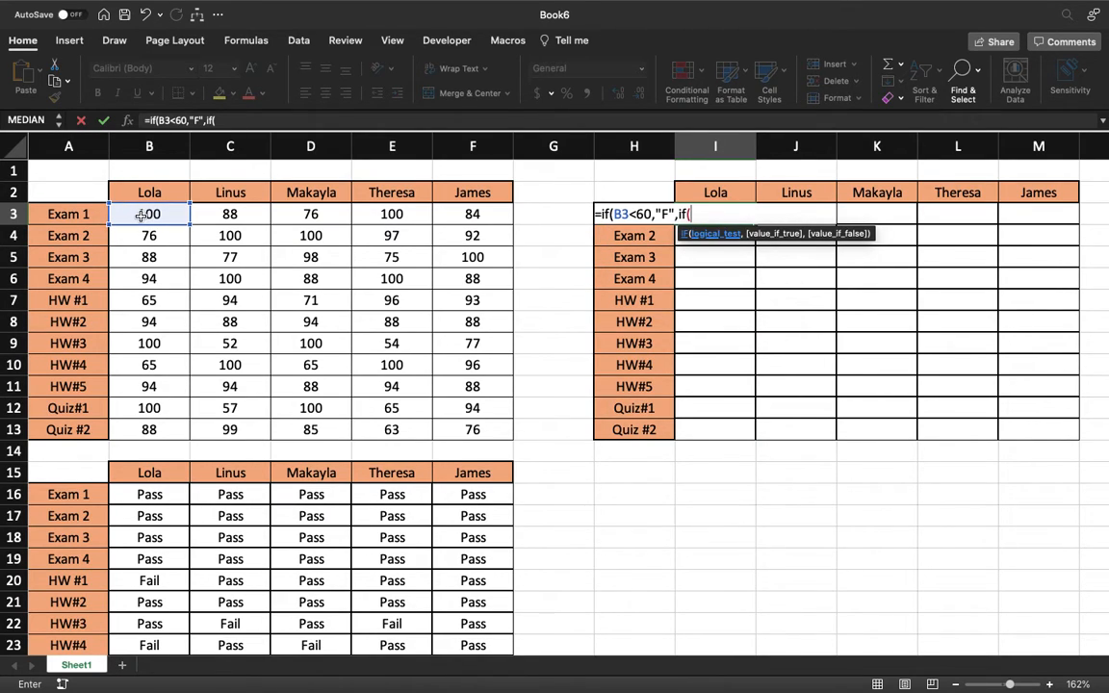
- Add the second condition B3<70 returning "D" to the nested IF
left_click(151, 213)
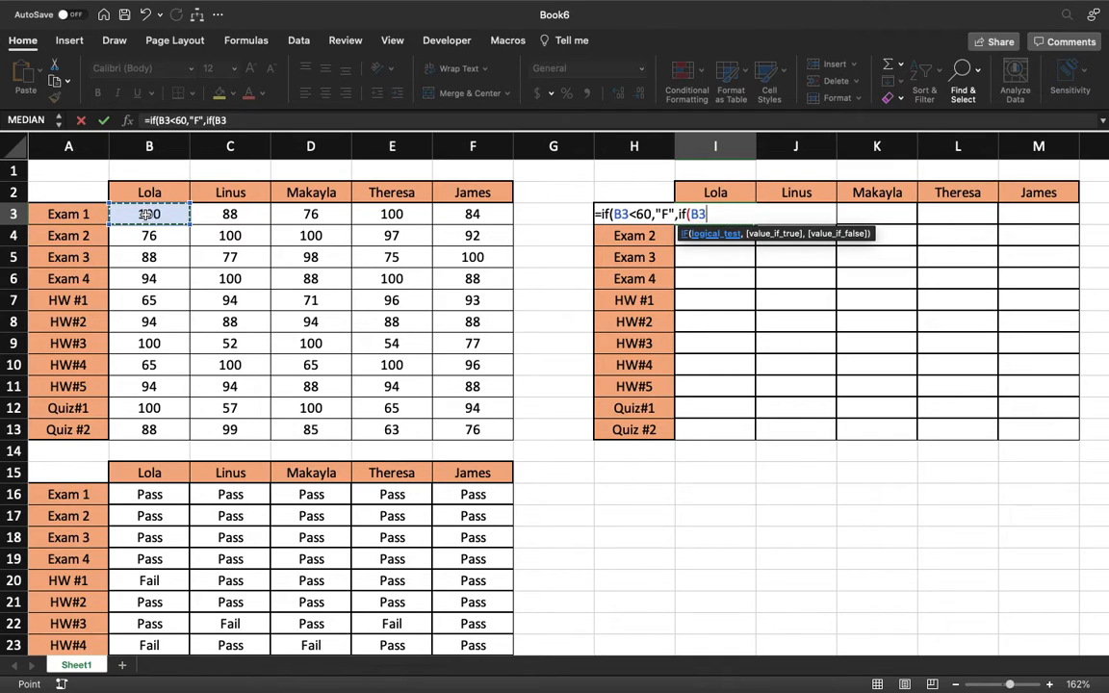
type("<")
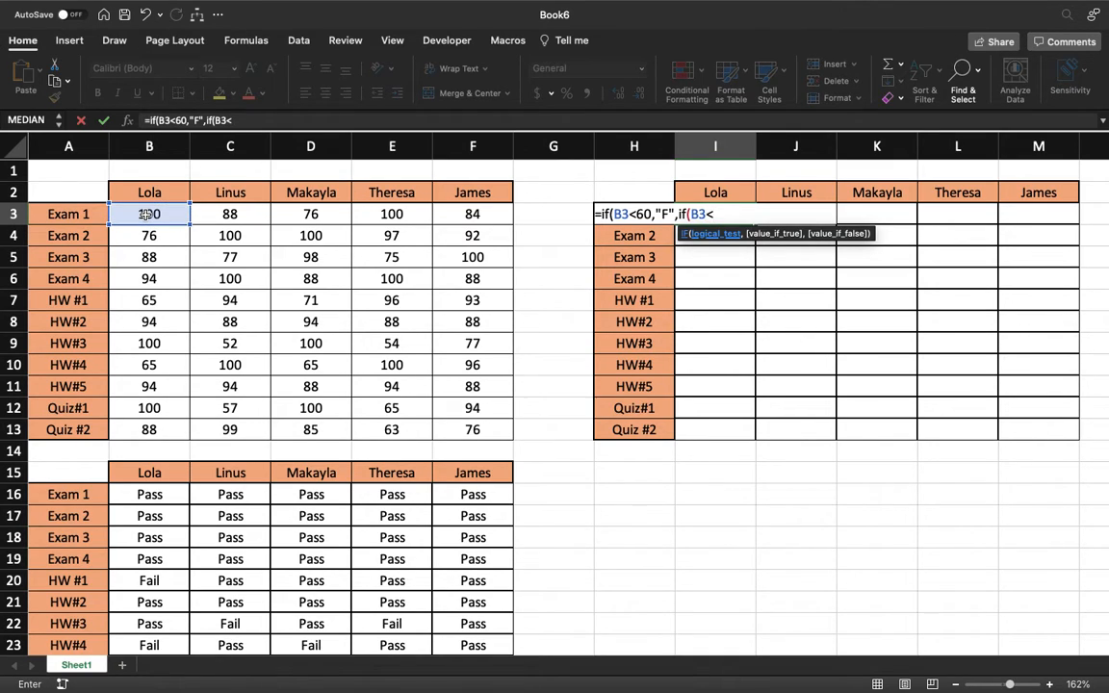
type("70")
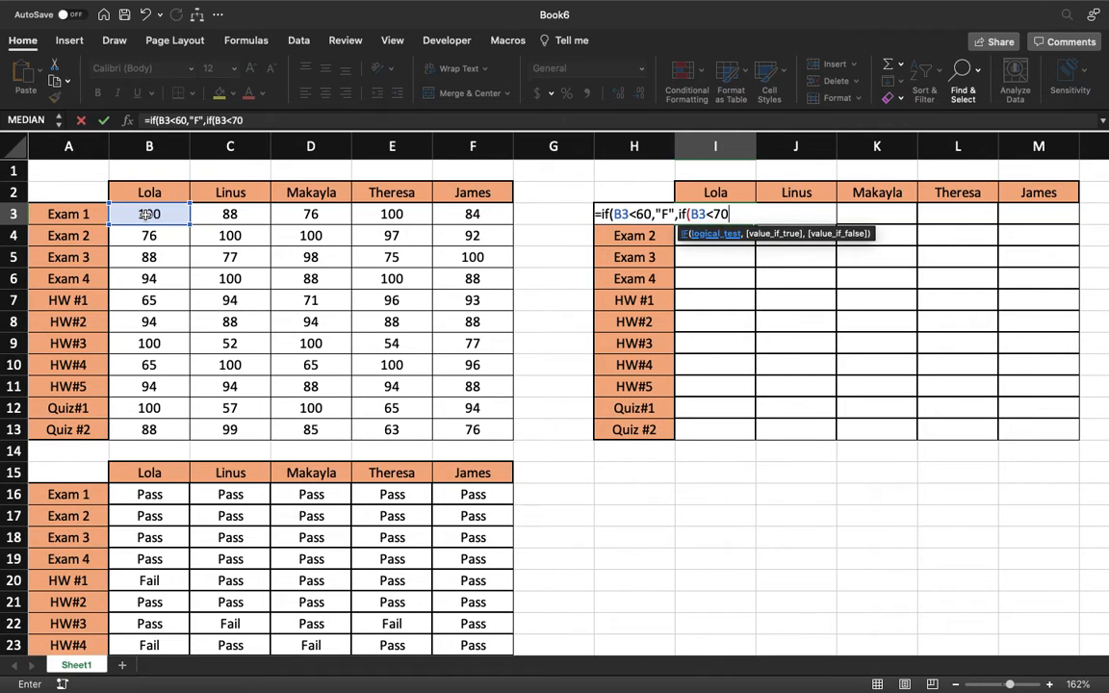
type(",\"")
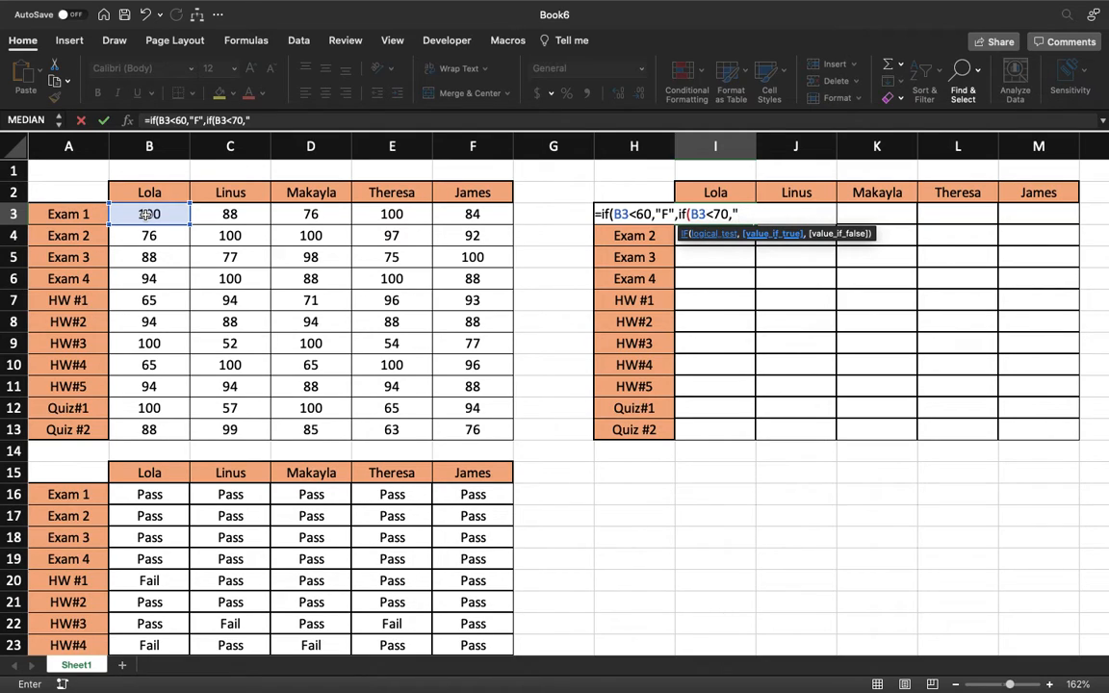
type("D")
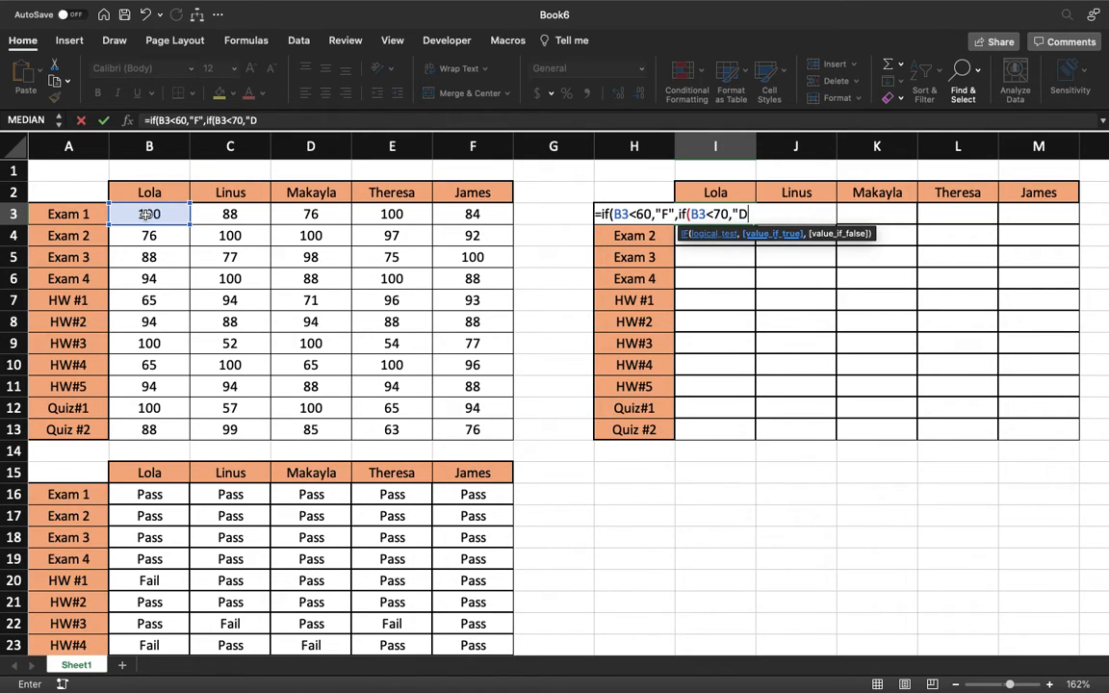
type("\"")
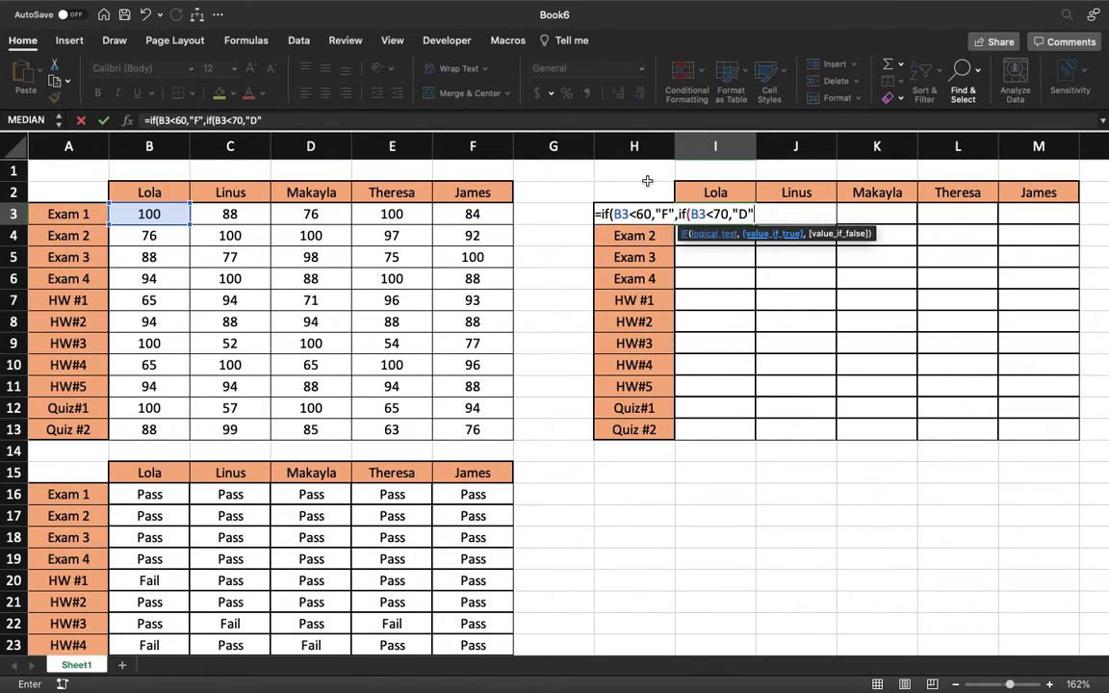
type(",")
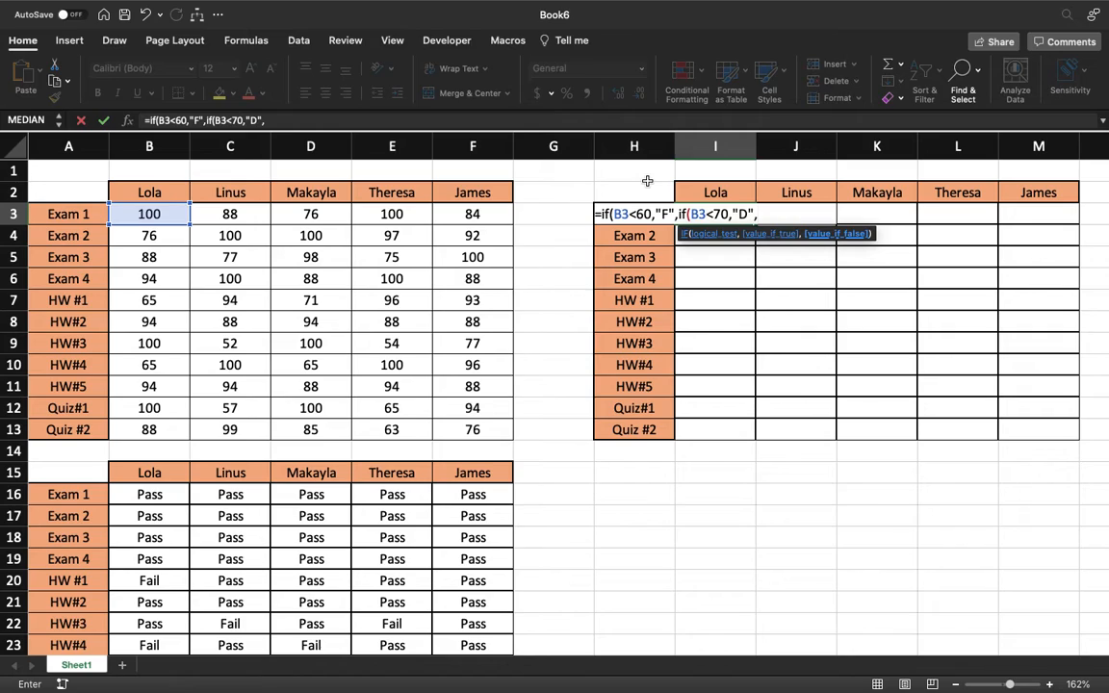
- Add the condition B3<80 returning "C" to the nested IF
type("if(")
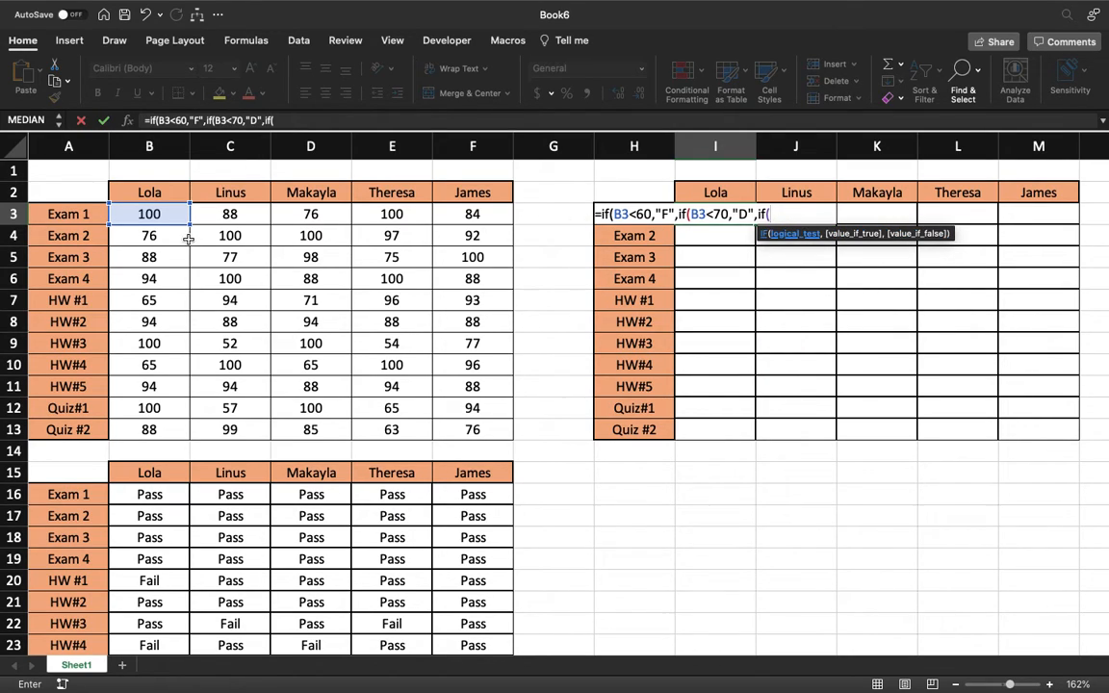
left_click(150, 214)
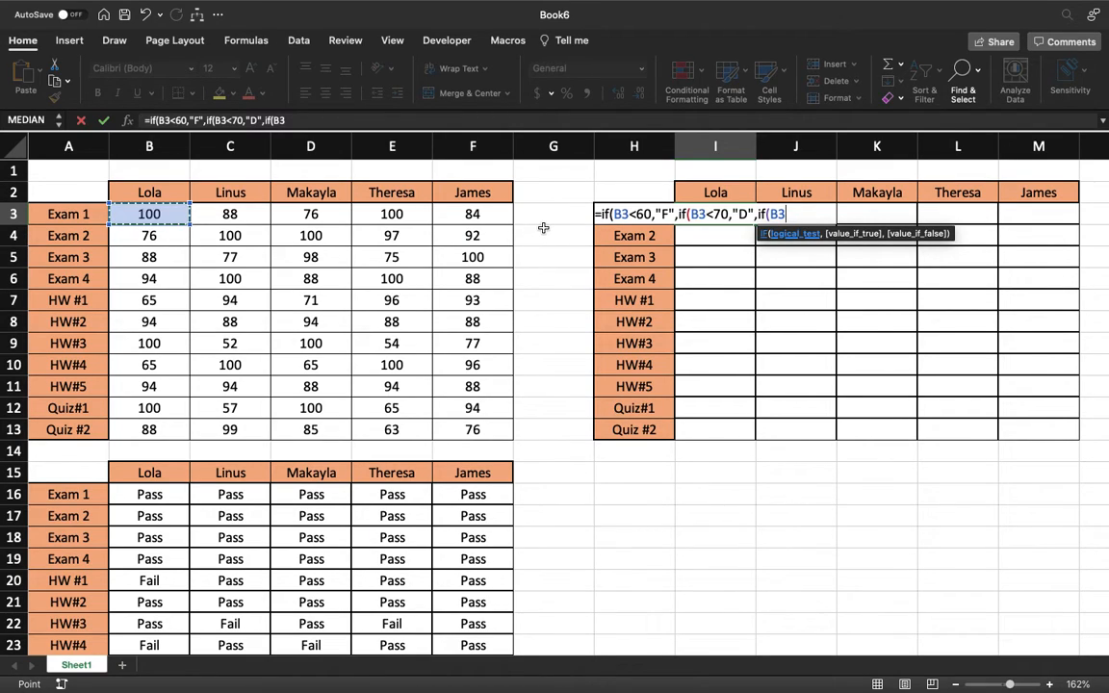
type("<")
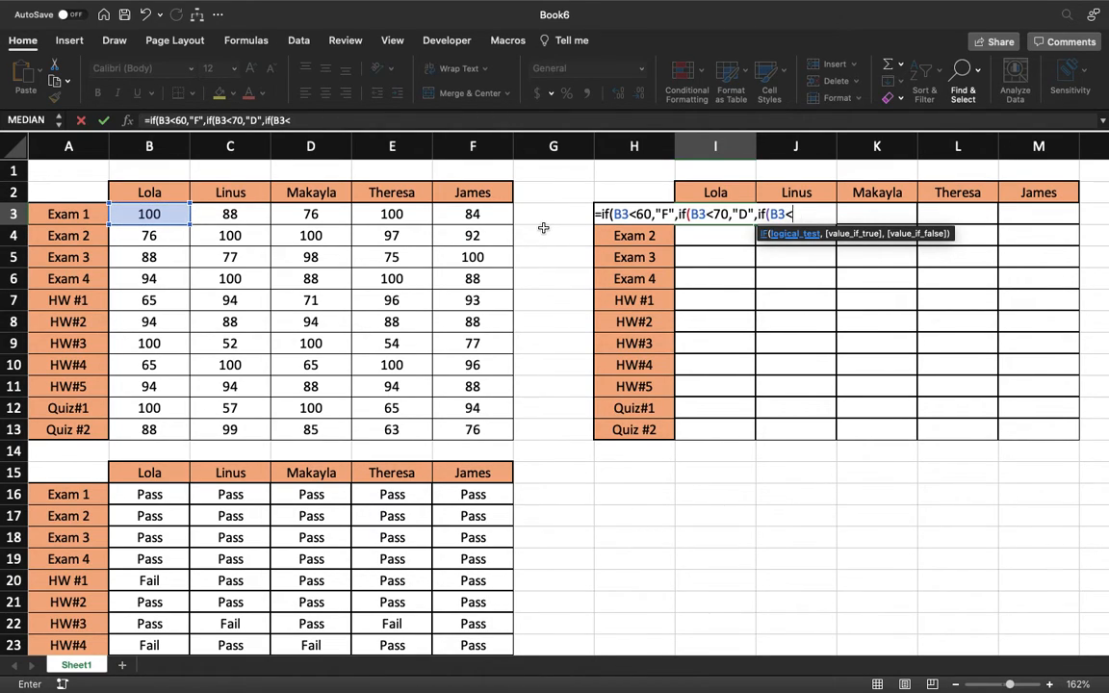
type("80,")
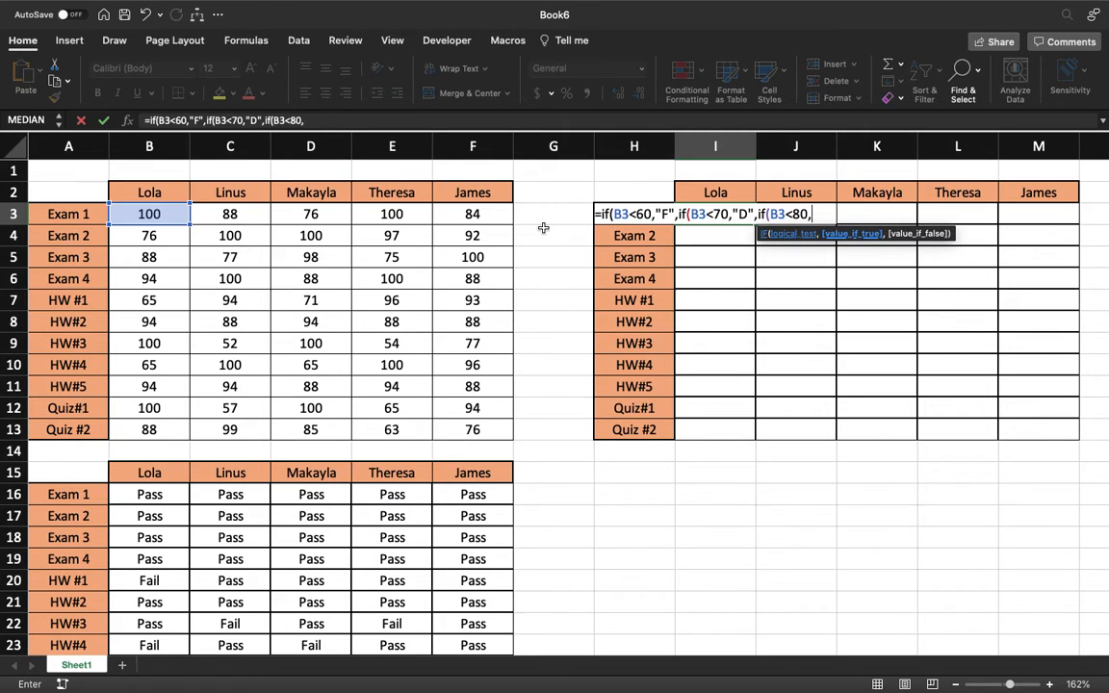
type("\"")
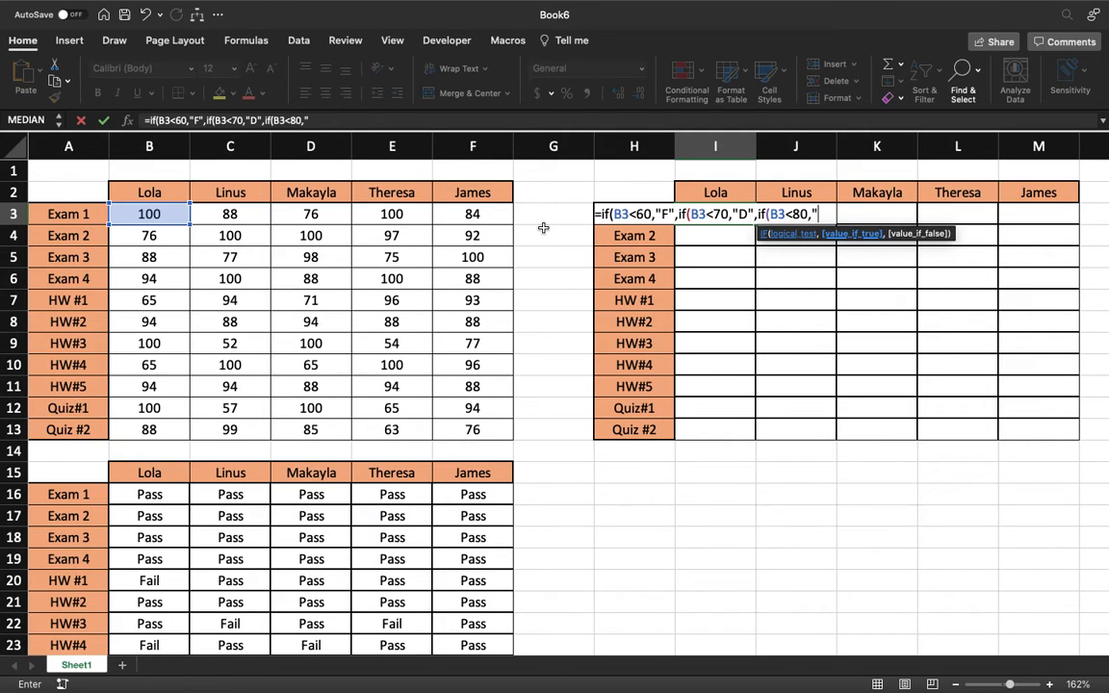
type("C\"")
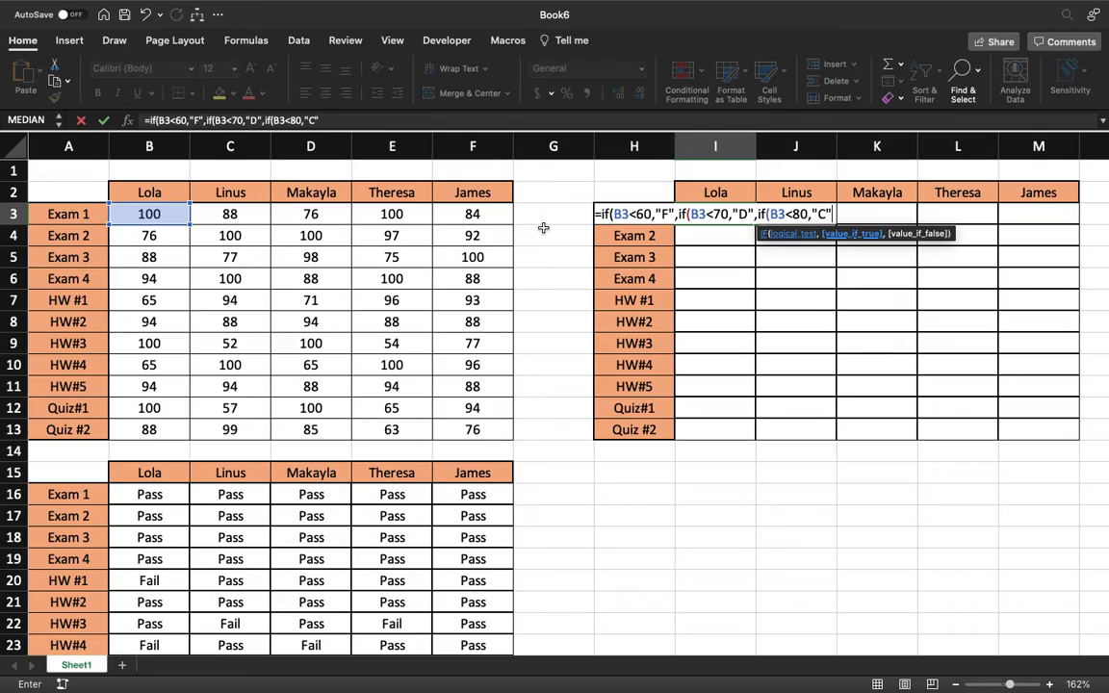
type(",")
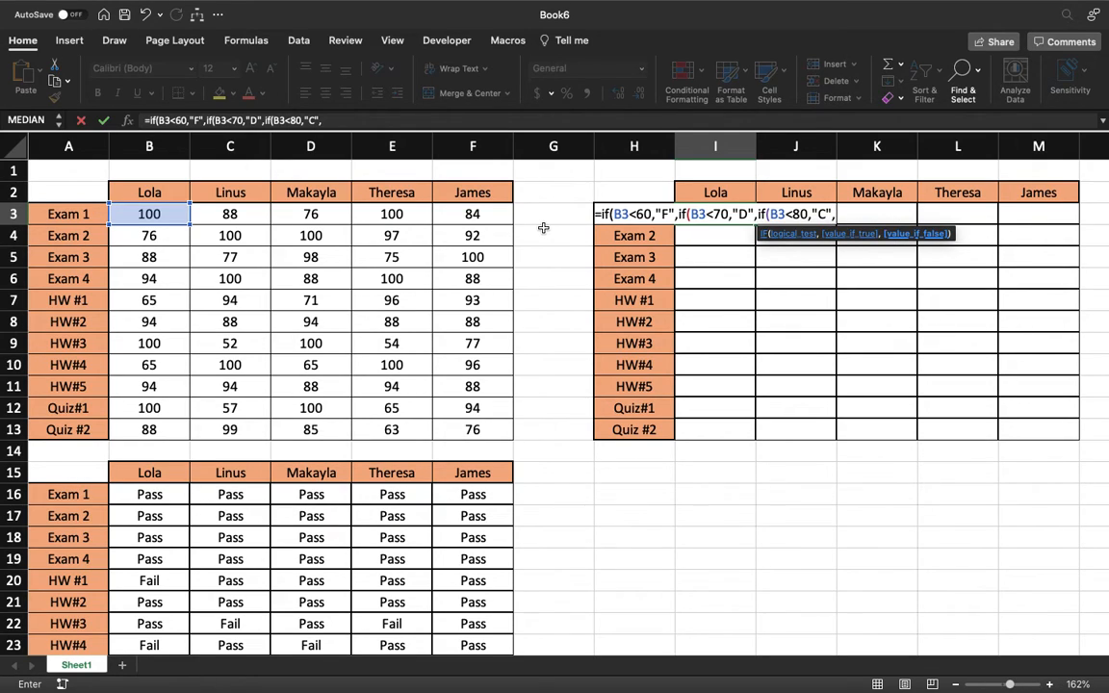
- Add the condition B3<90 returning "B" to the nested IF
type("if(")
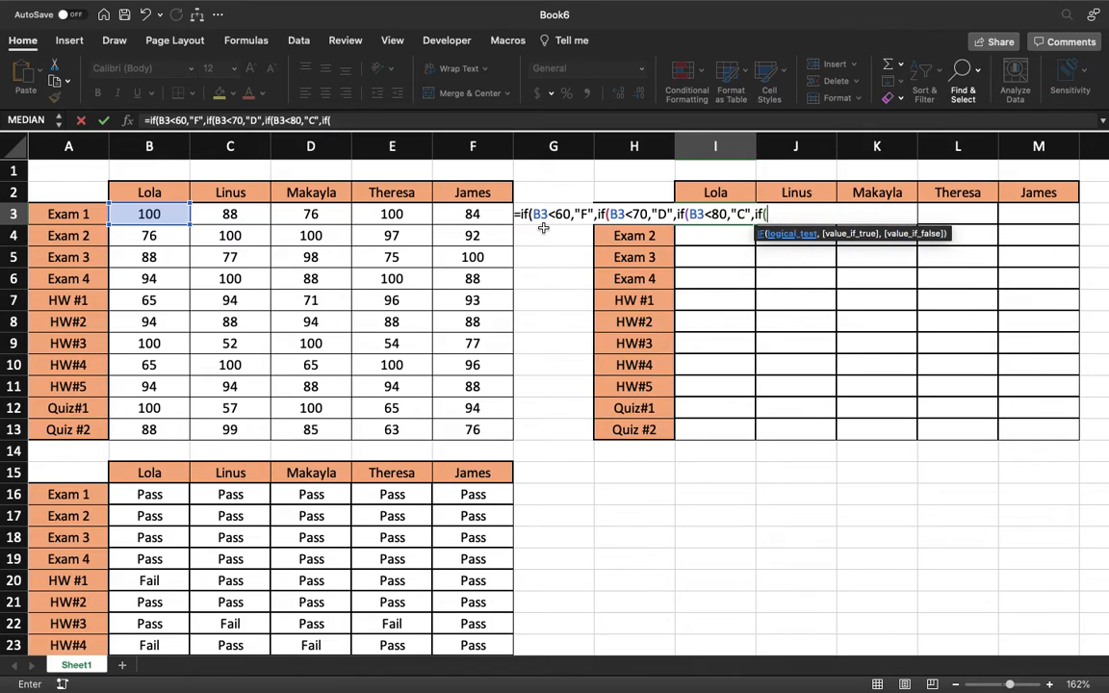
left_click(150, 214)
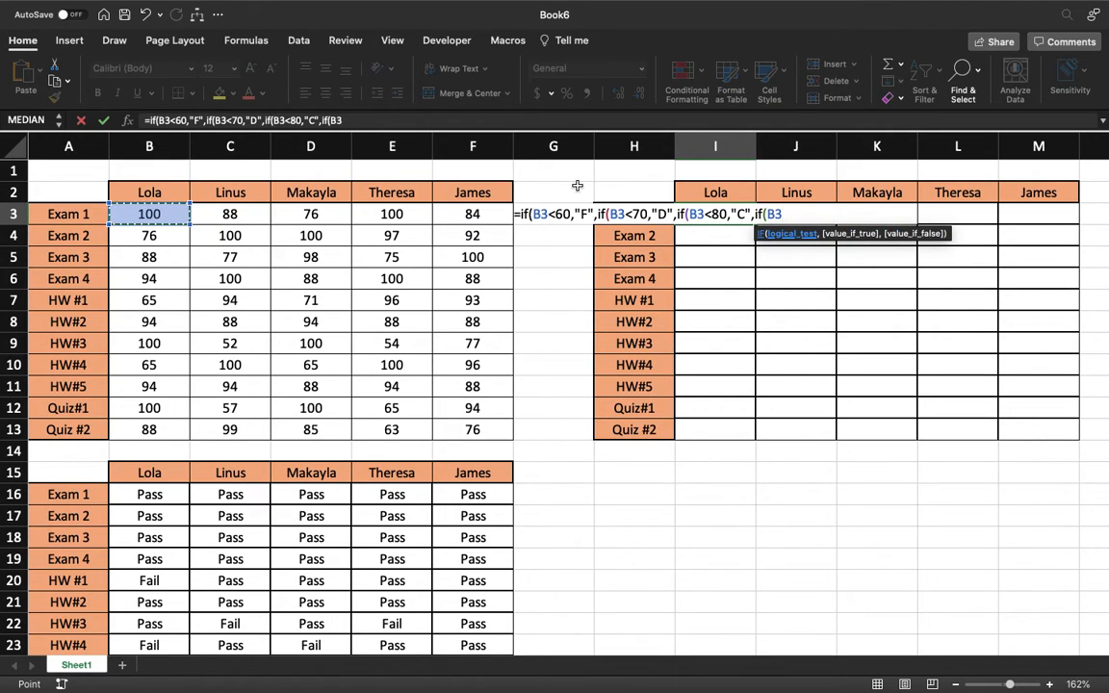
type("9")
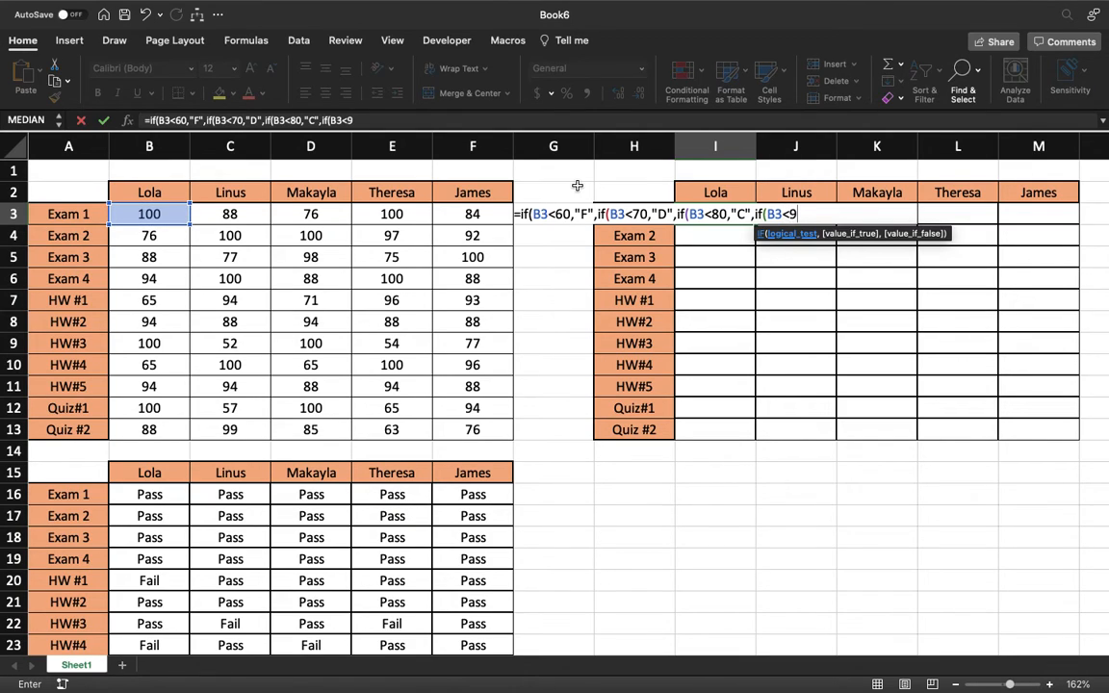
type("0")
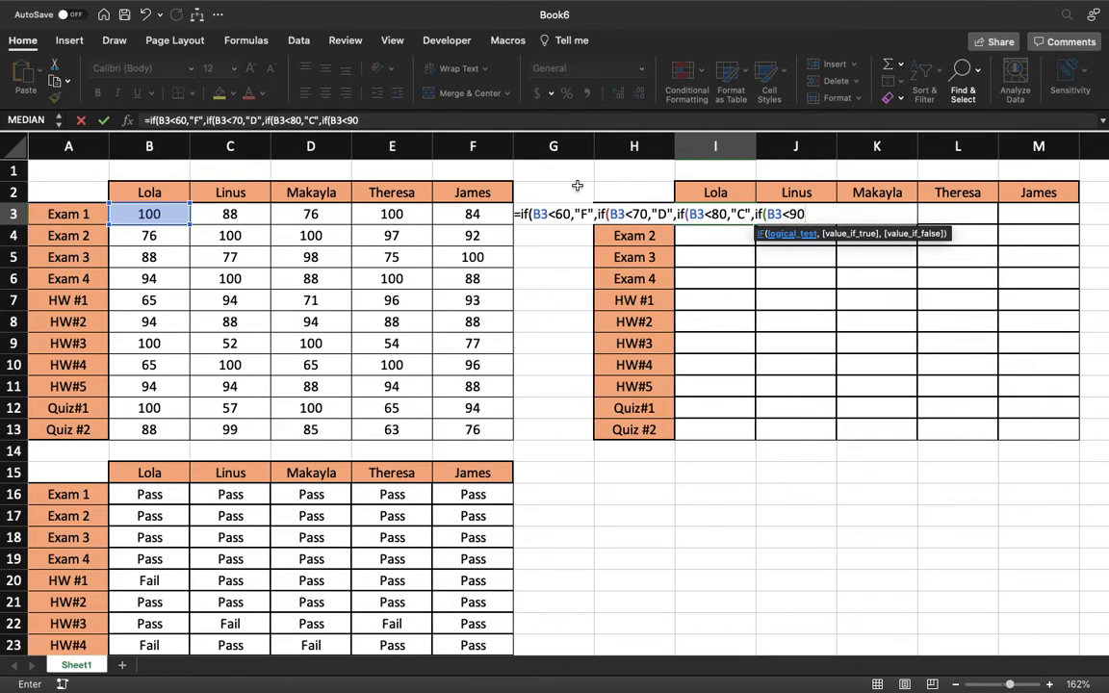
type(",\"")
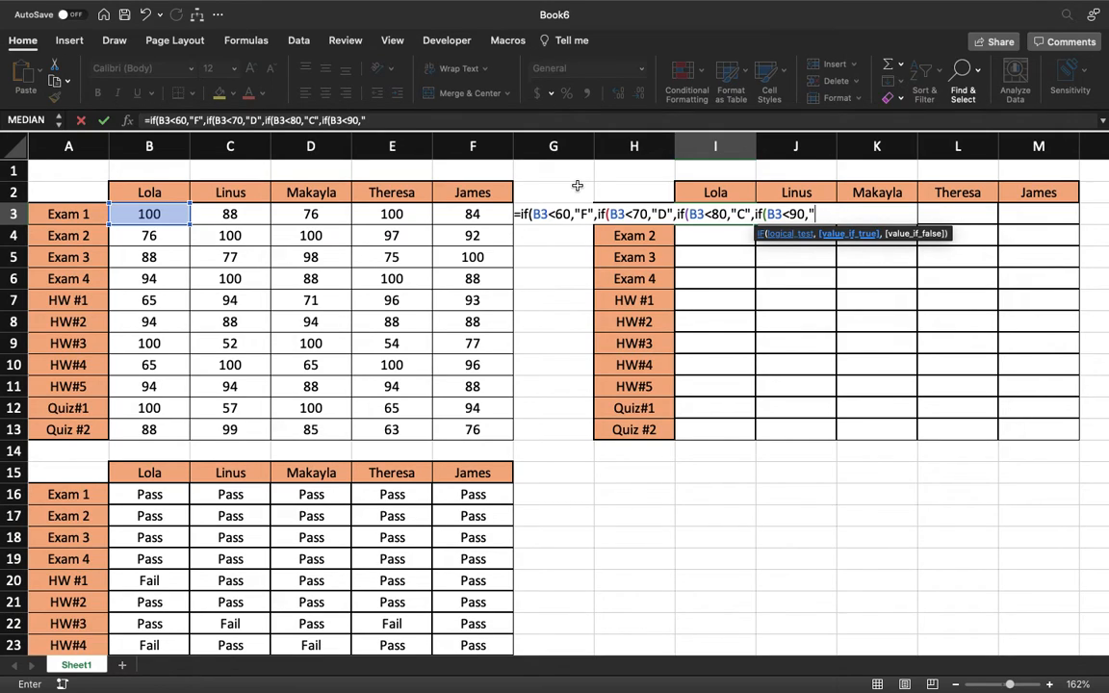
type("B")
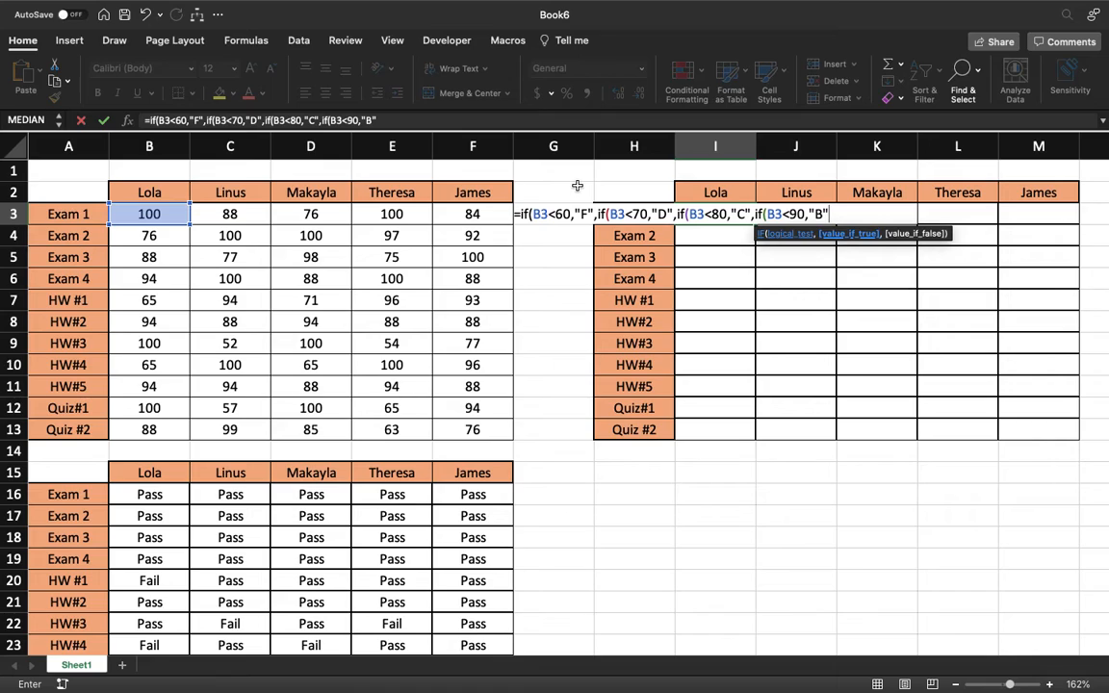
type(",")
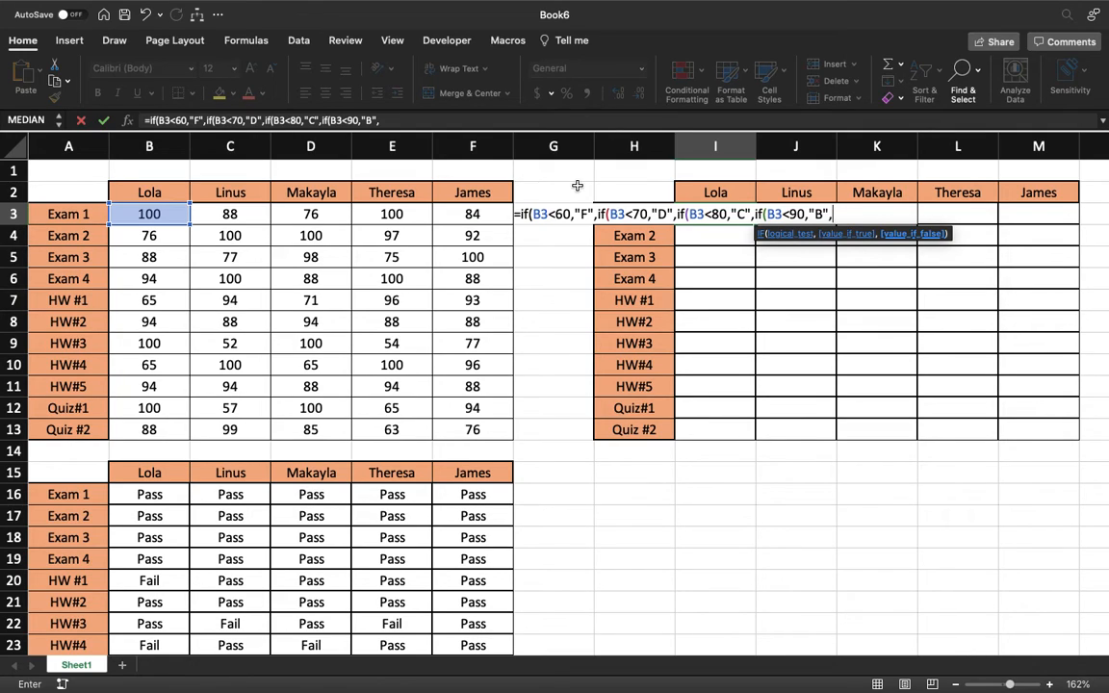
- Finish the formula with "A" for remaining scores and enter it, showing A
type("\"A\"")
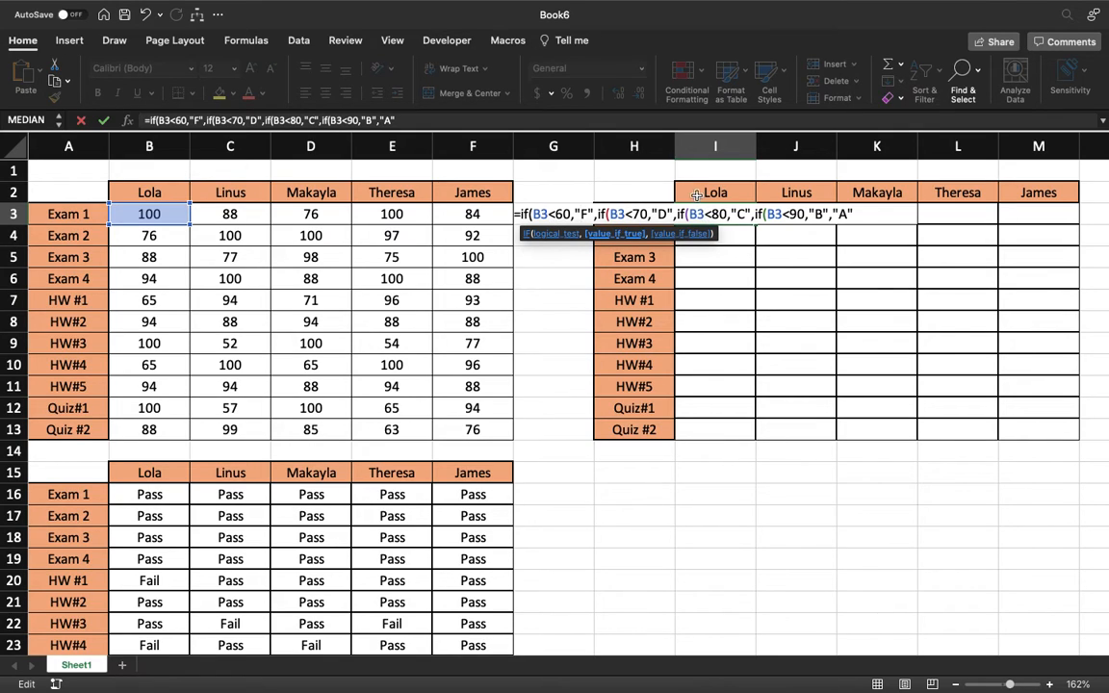
mouse_move(767, 221)
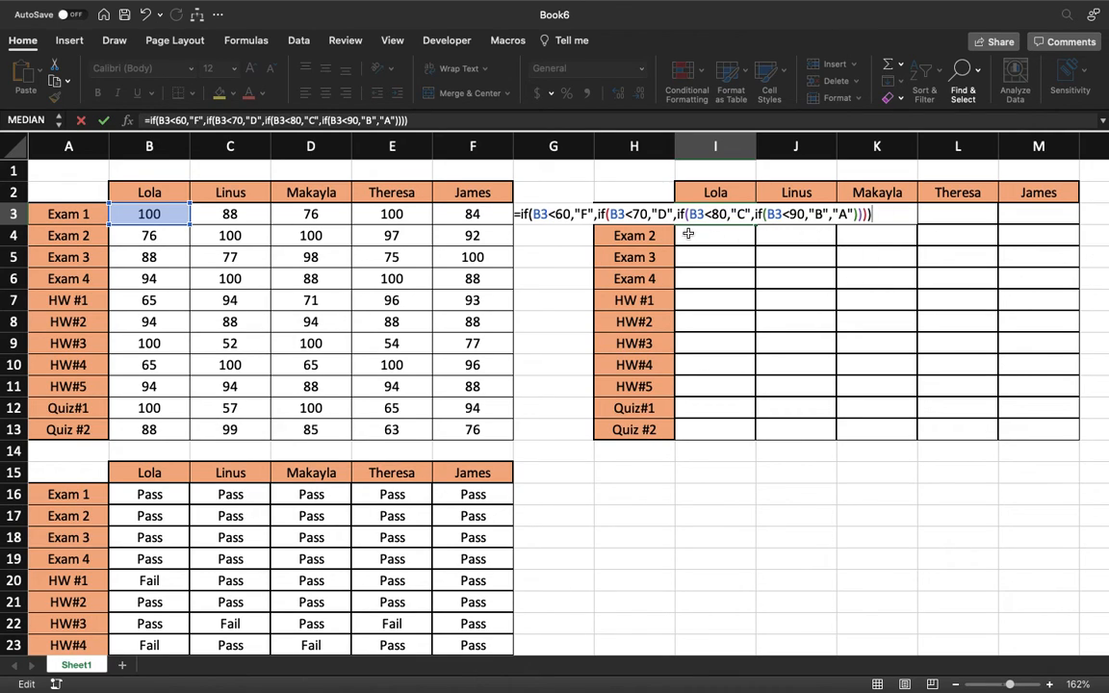
mouse_move(870, 231)
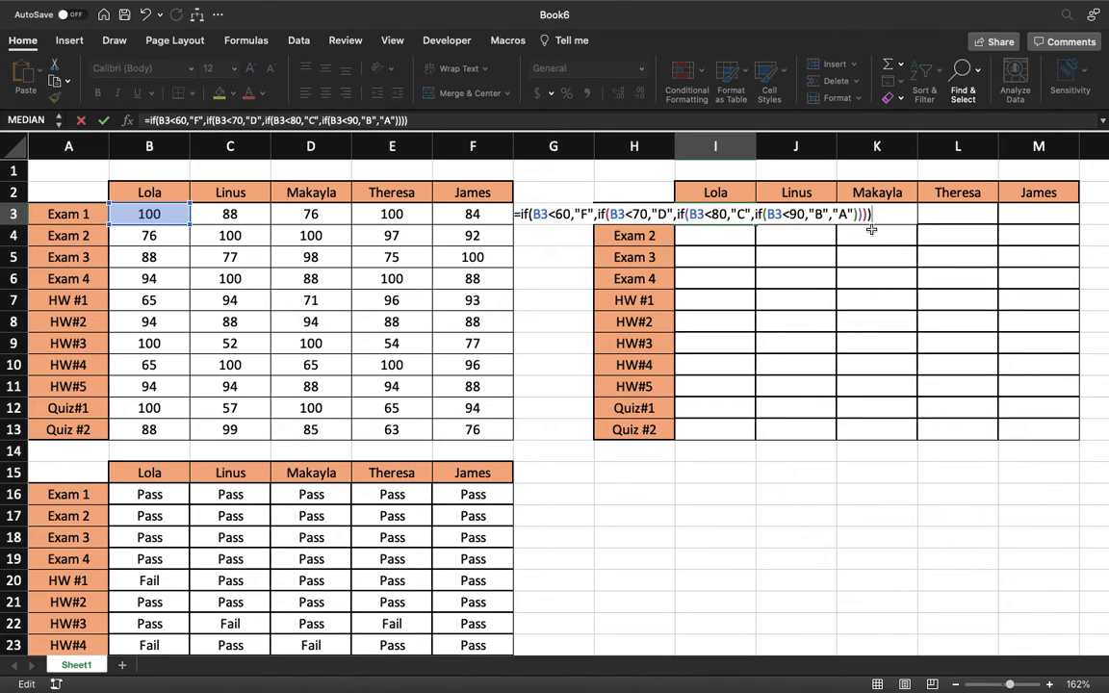
key("enter")
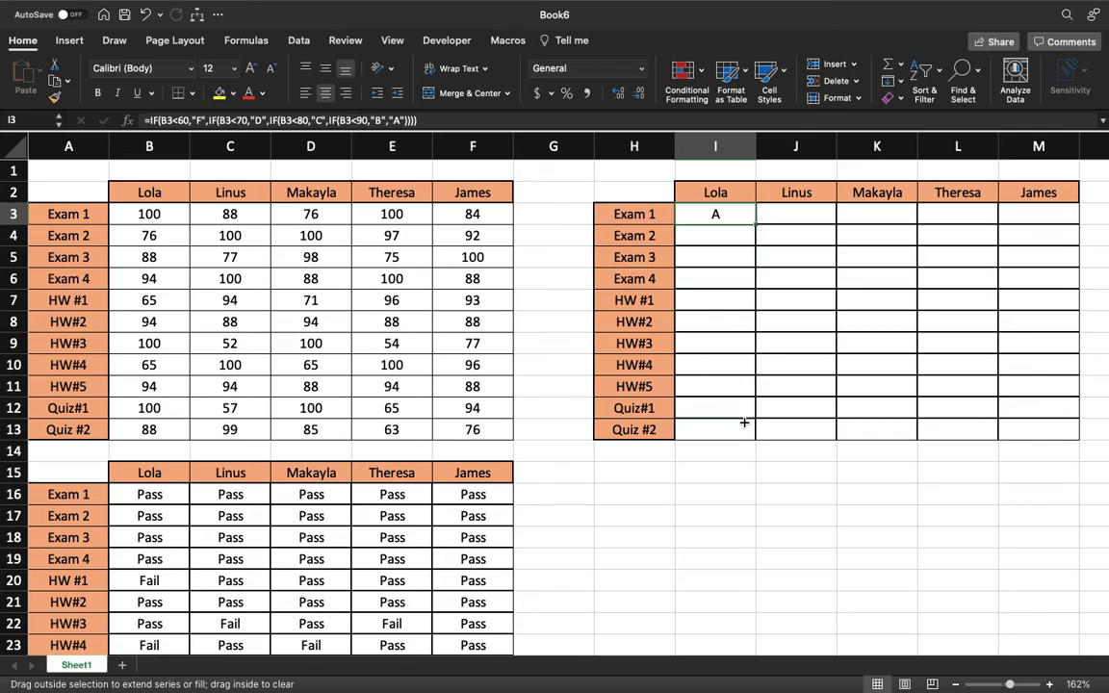
- Fill the letter-grade formula across all five students and every assessment
left_click_drag(716, 214, 717, 429)
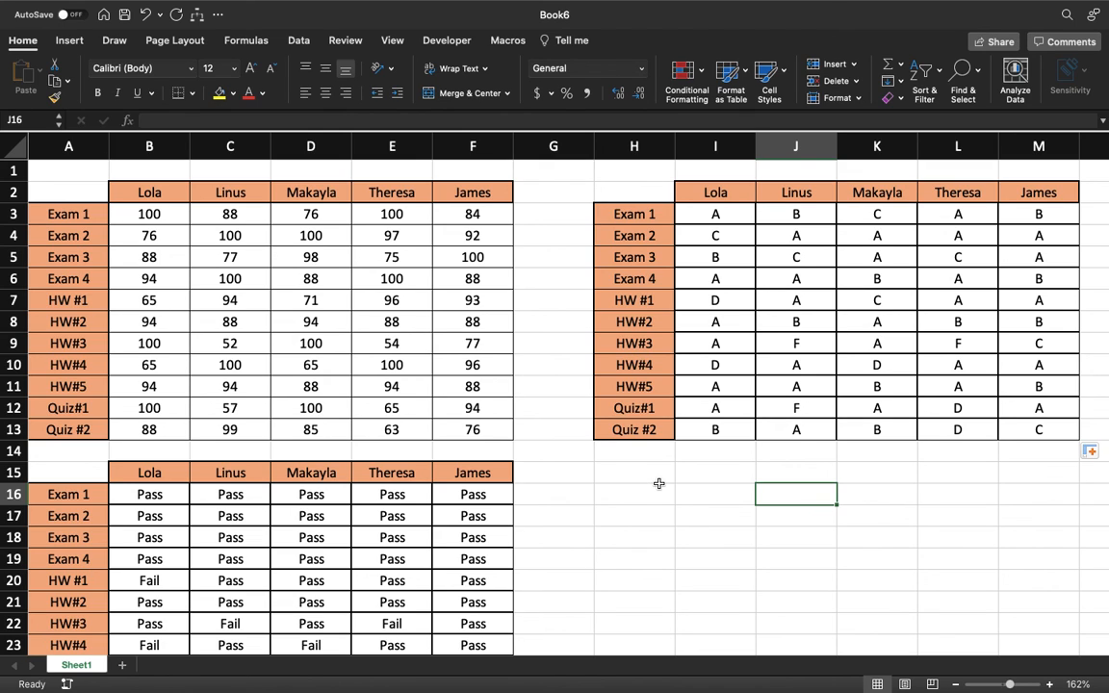
scroll("down", 3)
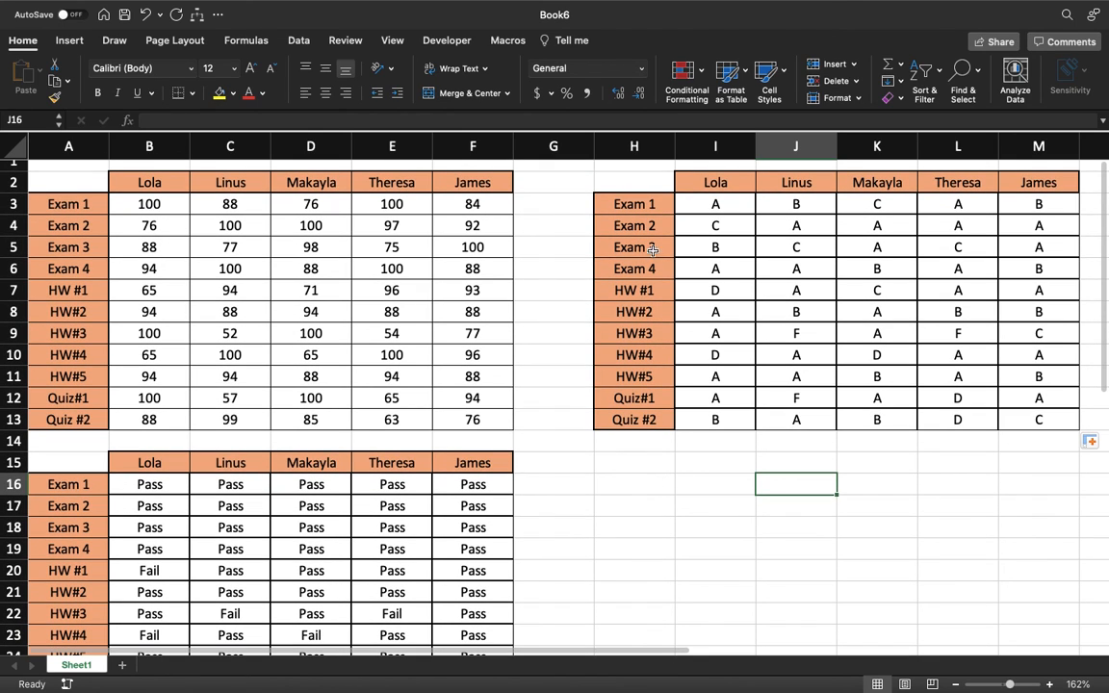